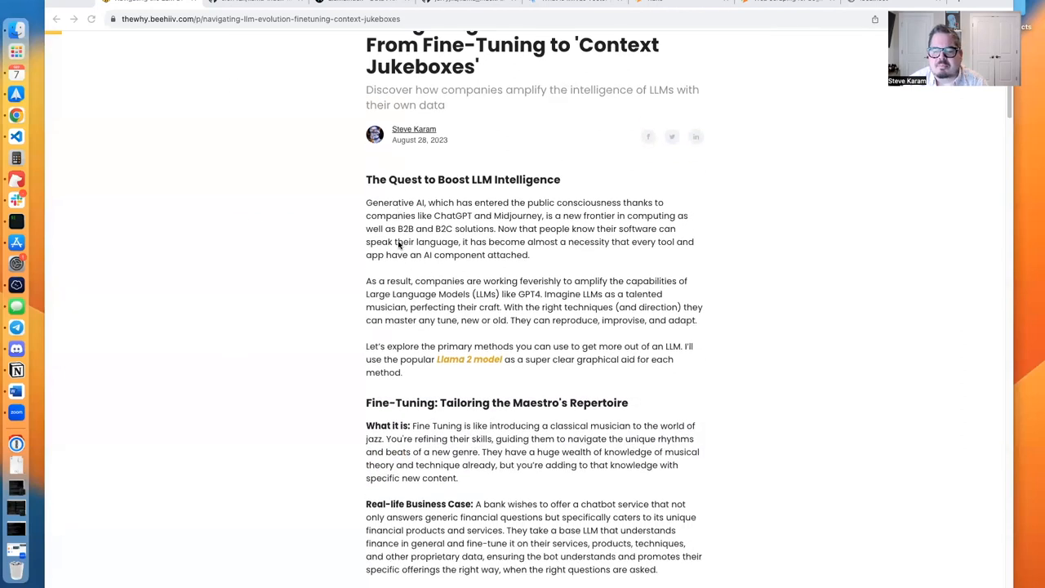
Step: Read the LLM evolution article past fine-tuning to the RAG section's llama illustration
scroll("down", 3)
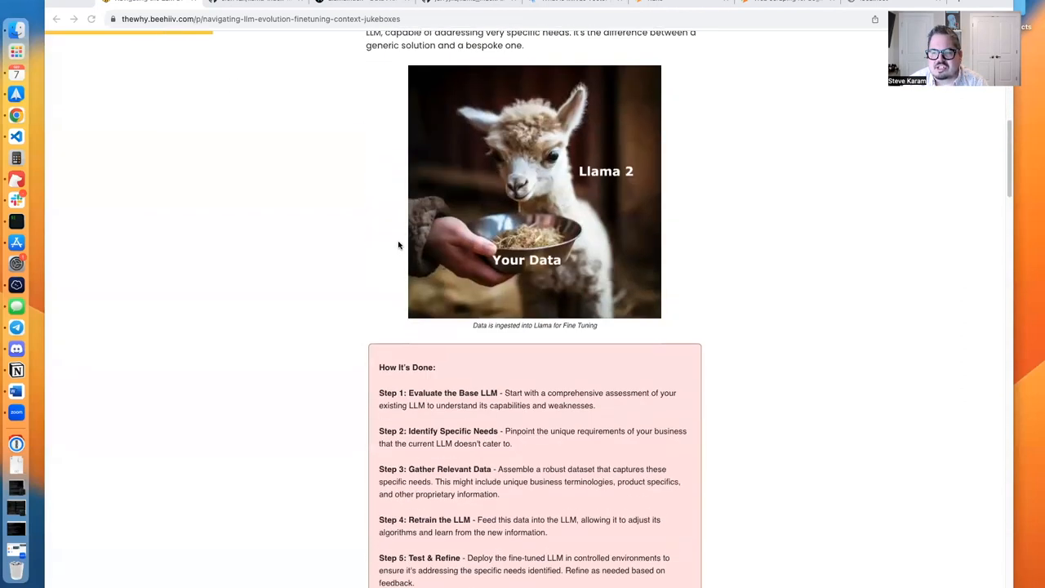
scroll("down", 3)
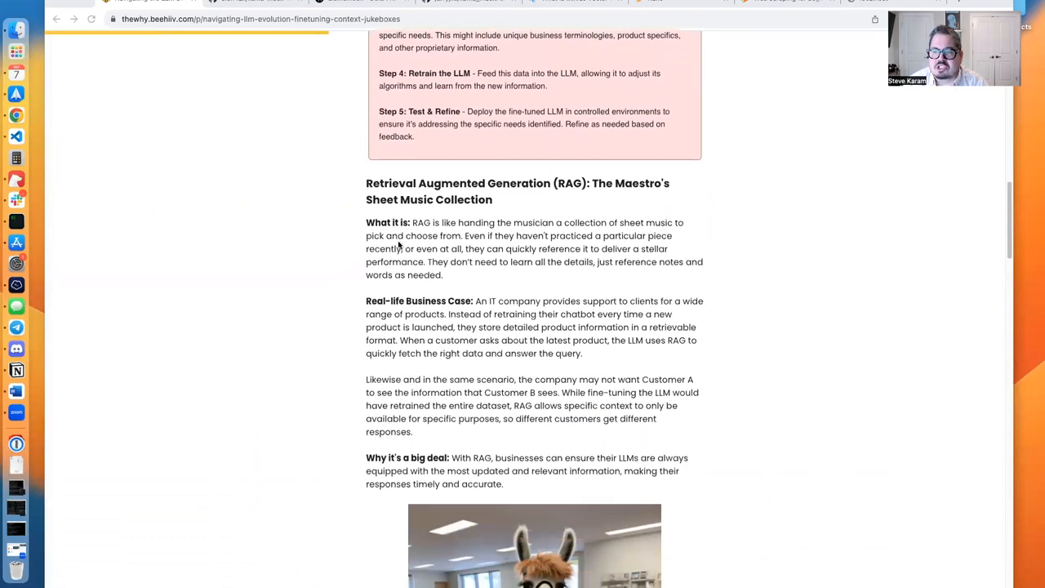
scroll("down", 3)
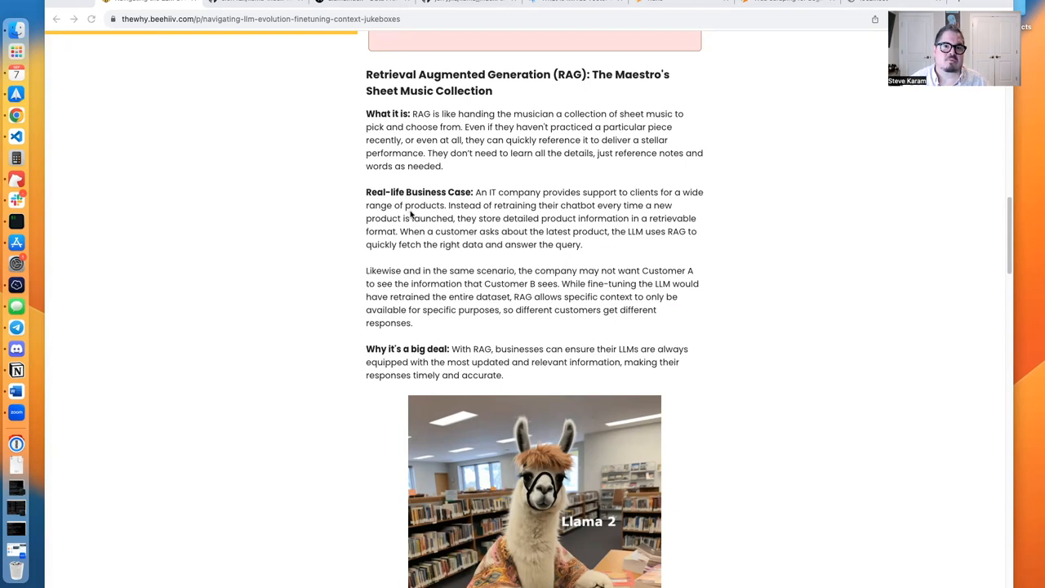
scroll("down", 3)
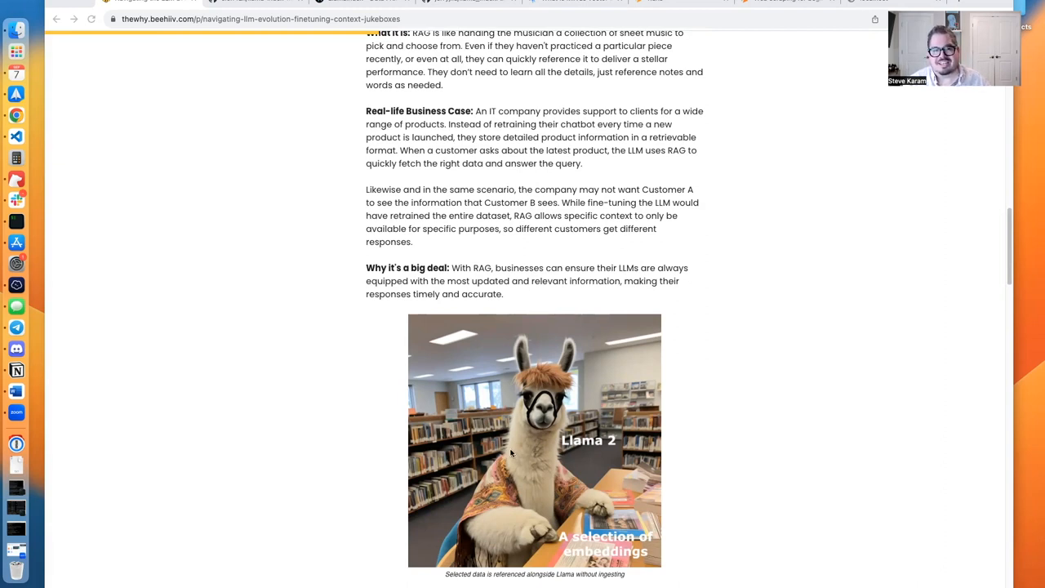
mouse_move(510, 462)
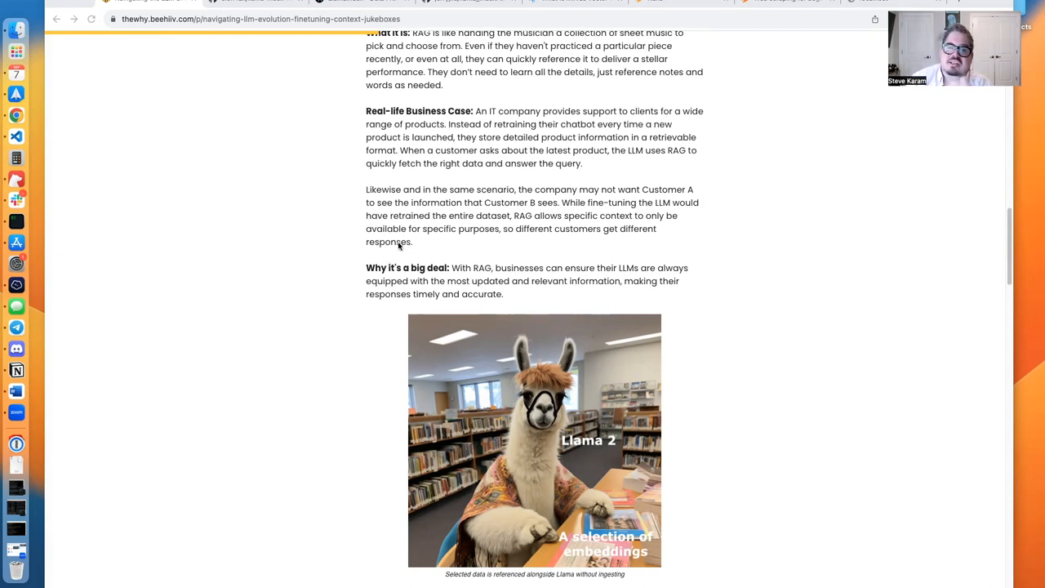
mouse_move(256, 6)
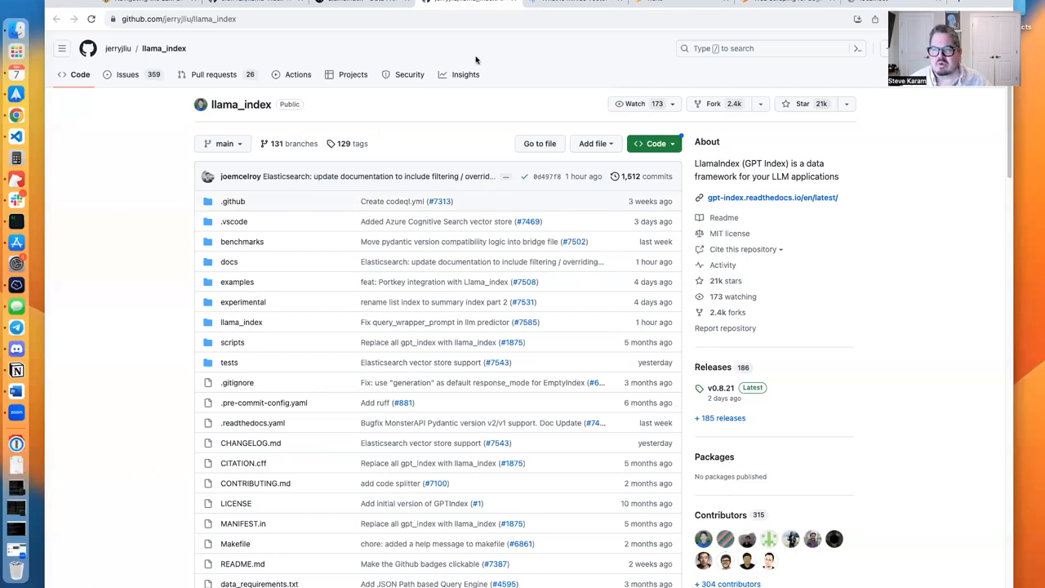
mouse_move(527, 43)
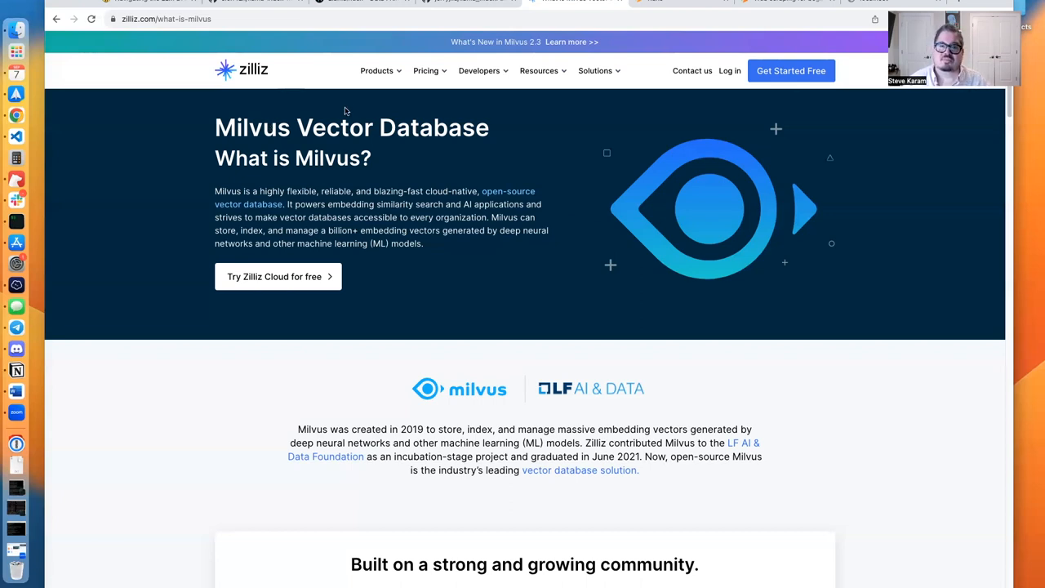
mouse_move(372, 98)
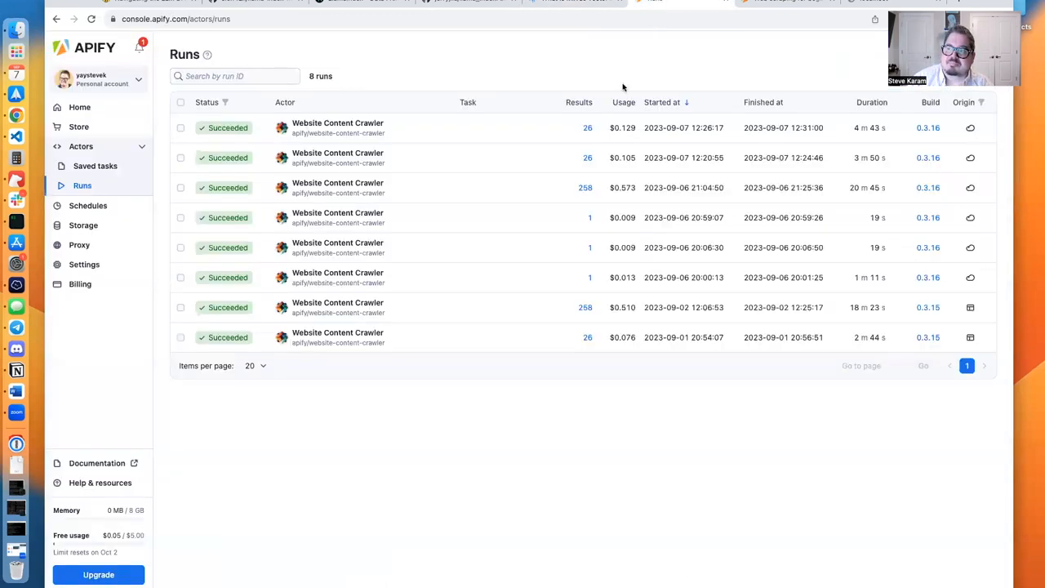
mouse_move(404, 490)
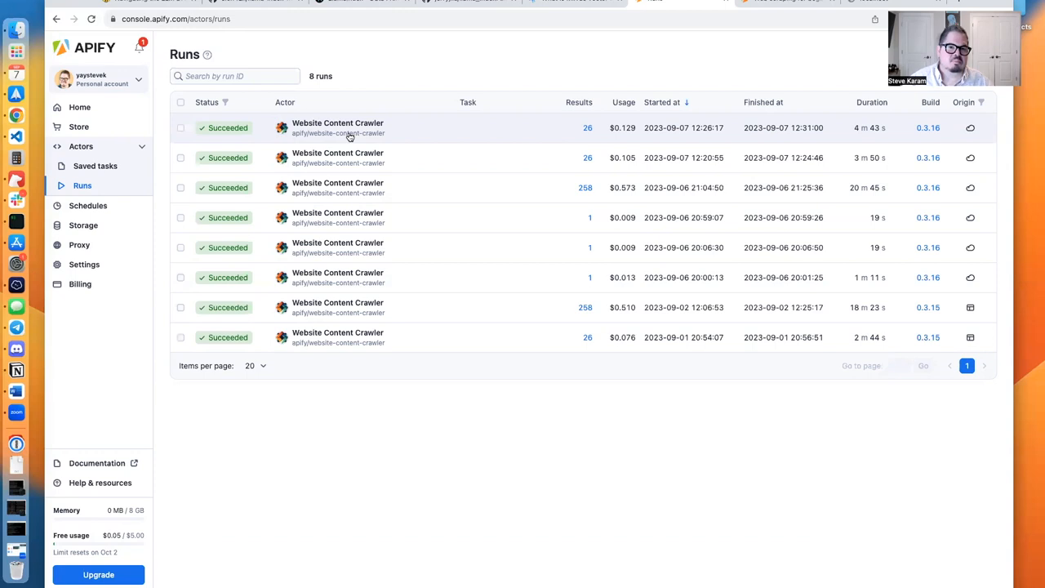
mouse_move(375, 55)
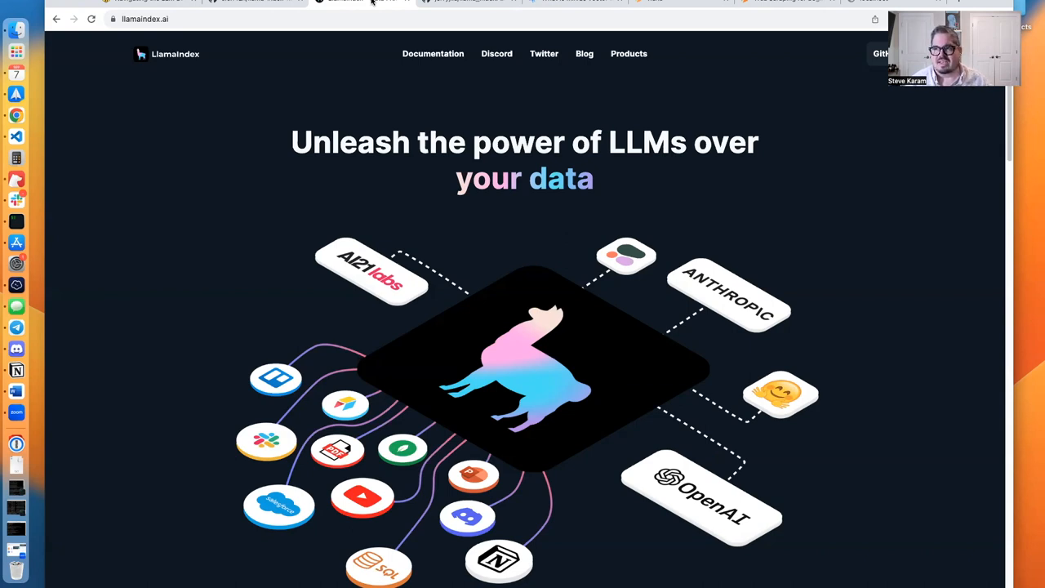
mouse_move(369, 198)
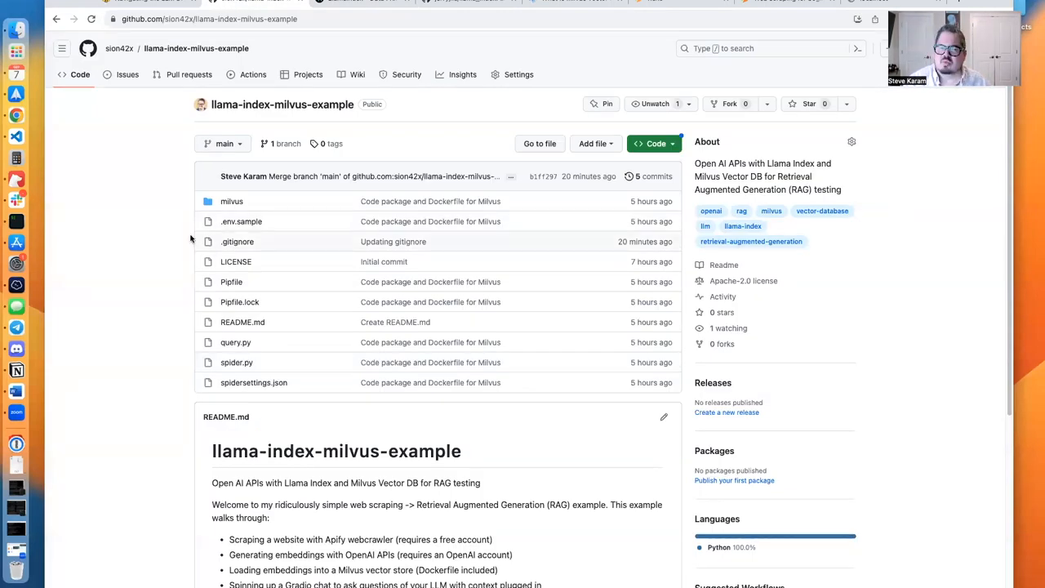
Step: Scroll the llama-index-milvus-example repo down to its nine README setup steps
scroll("down", 3)
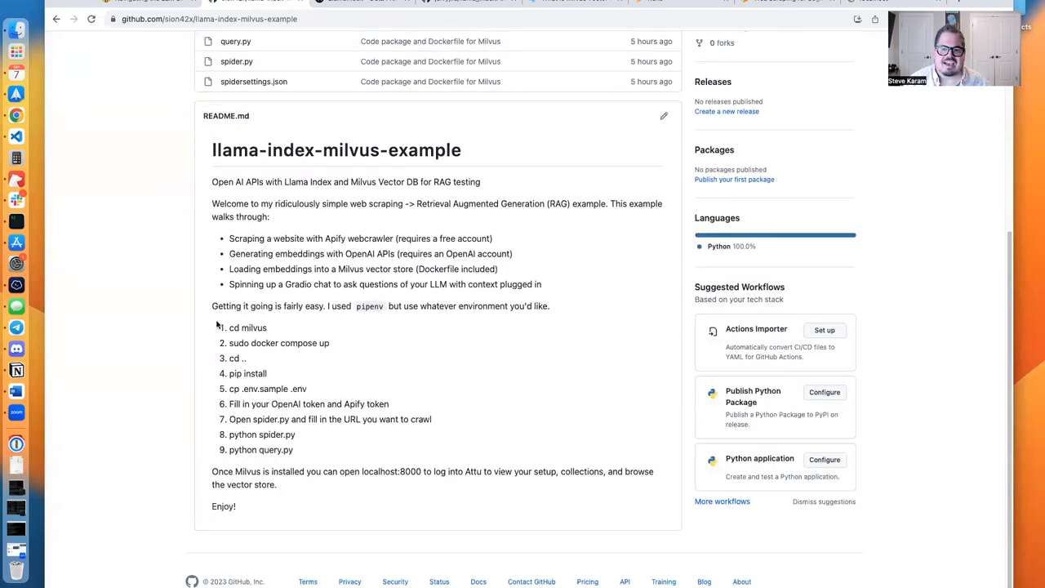
mouse_move(267, 447)
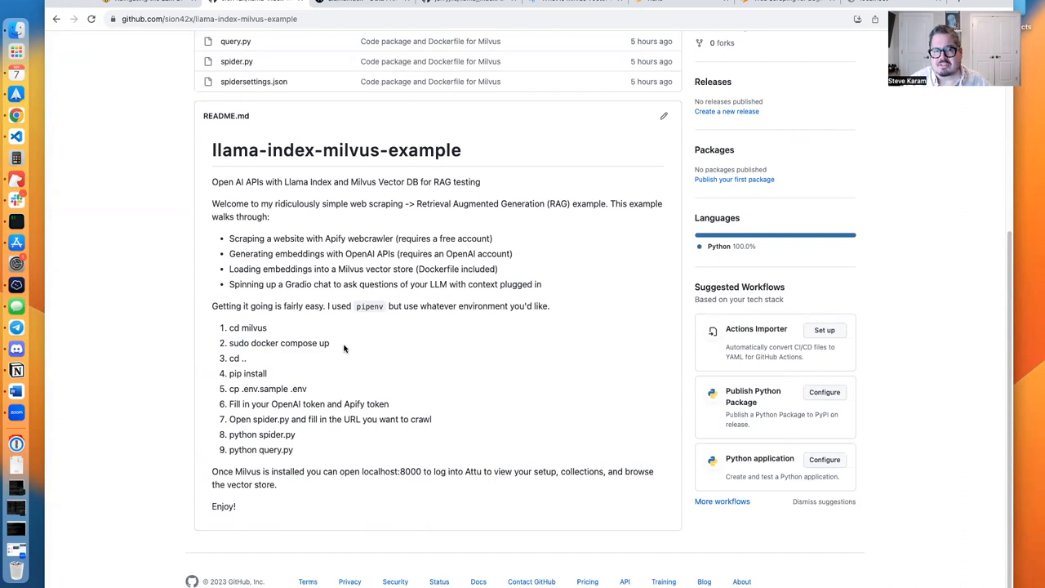
mouse_move(322, 341)
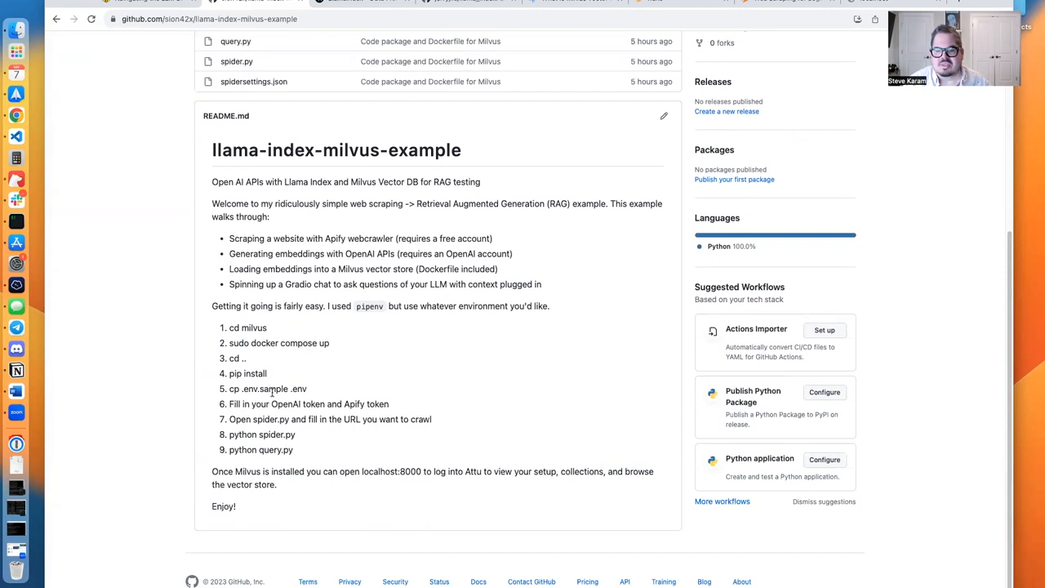
mouse_move(259, 389)
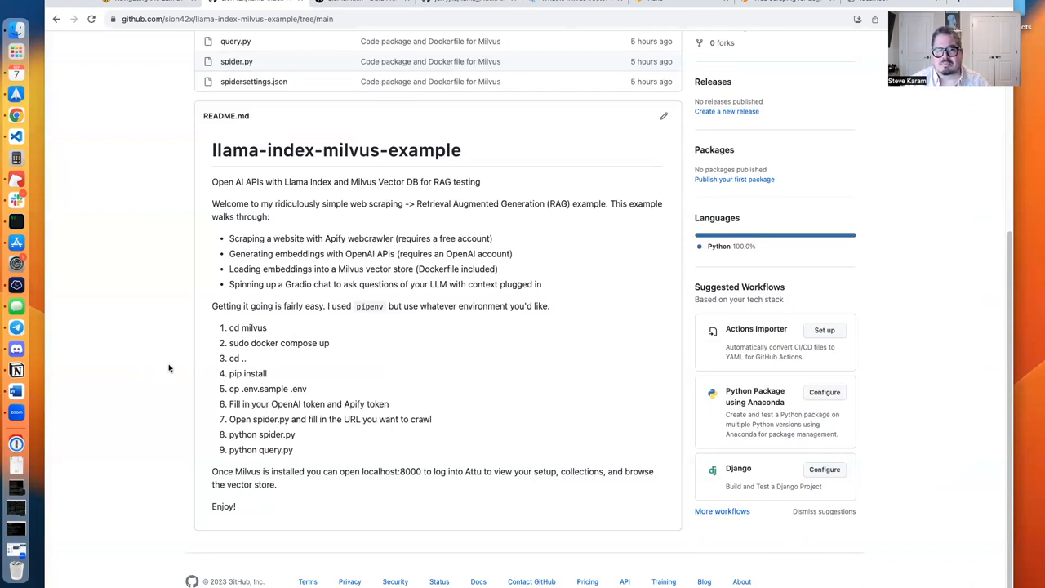
mouse_move(178, 363)
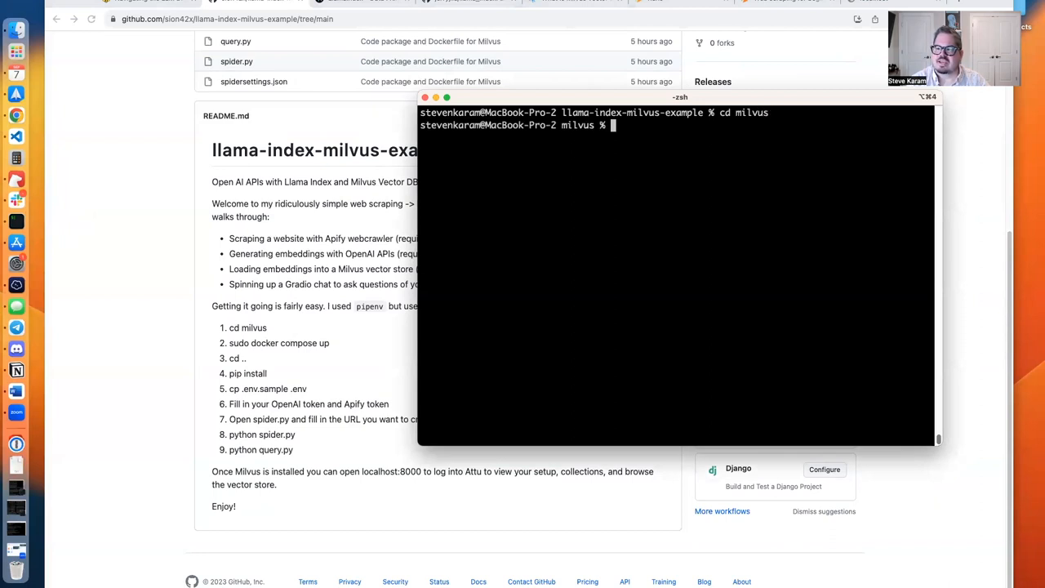
Step: Start Milvus with docker compose up -d, check docker ps, then pipenv install
type("sudo d")
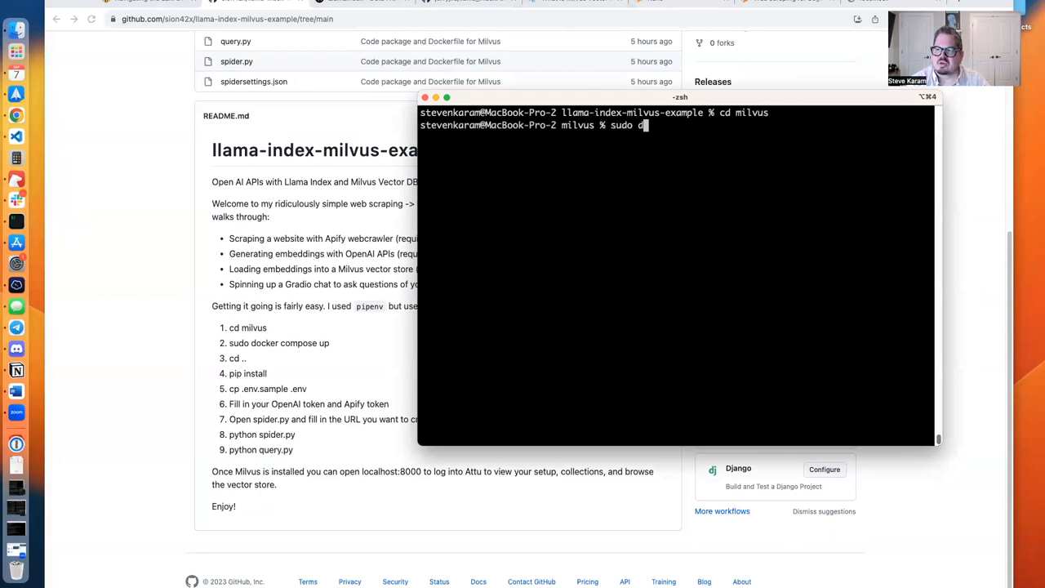
type("ocker compose up -")
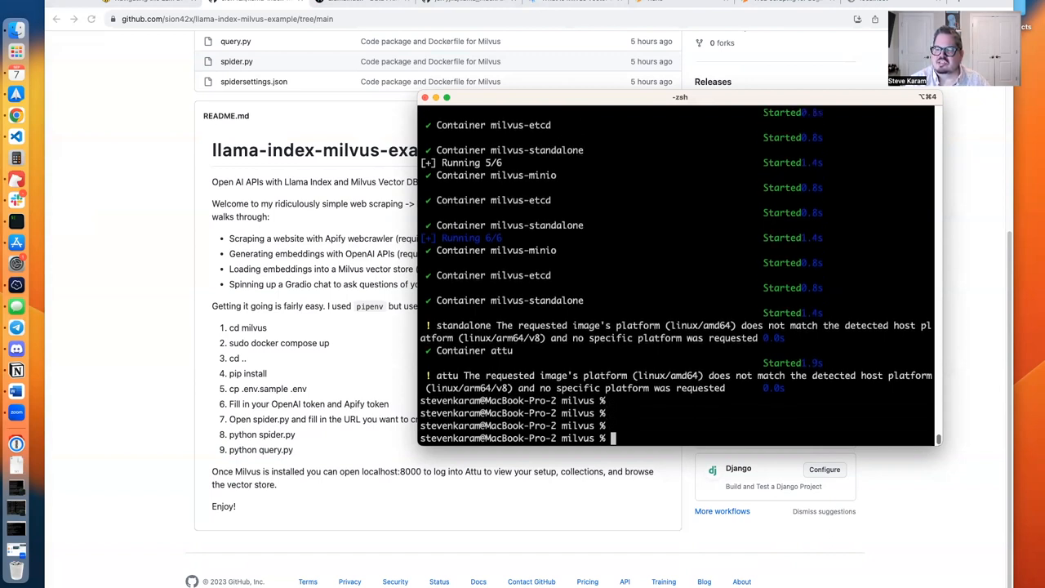
type("docker ps -a")
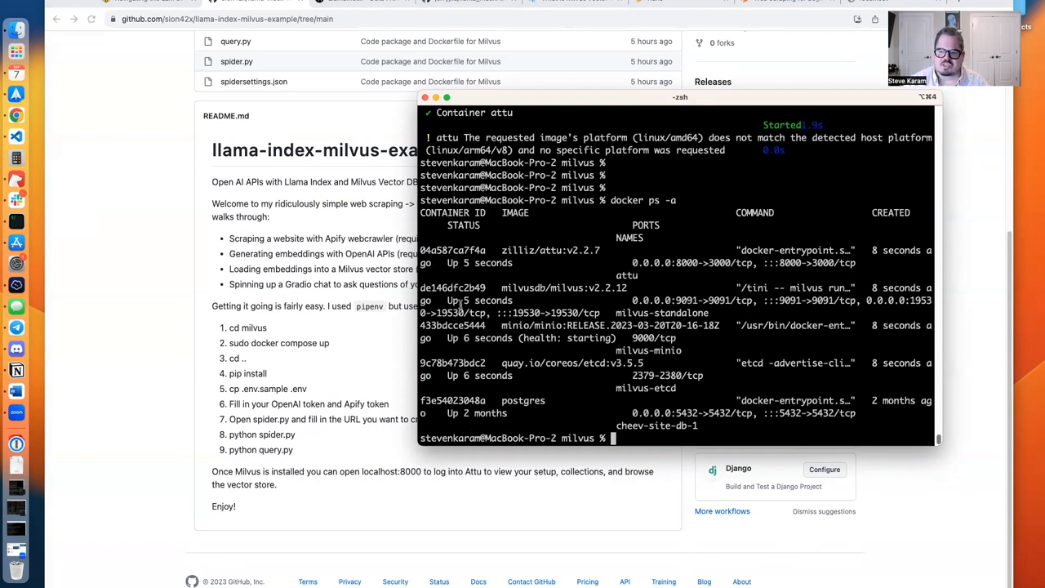
type("cd ..")
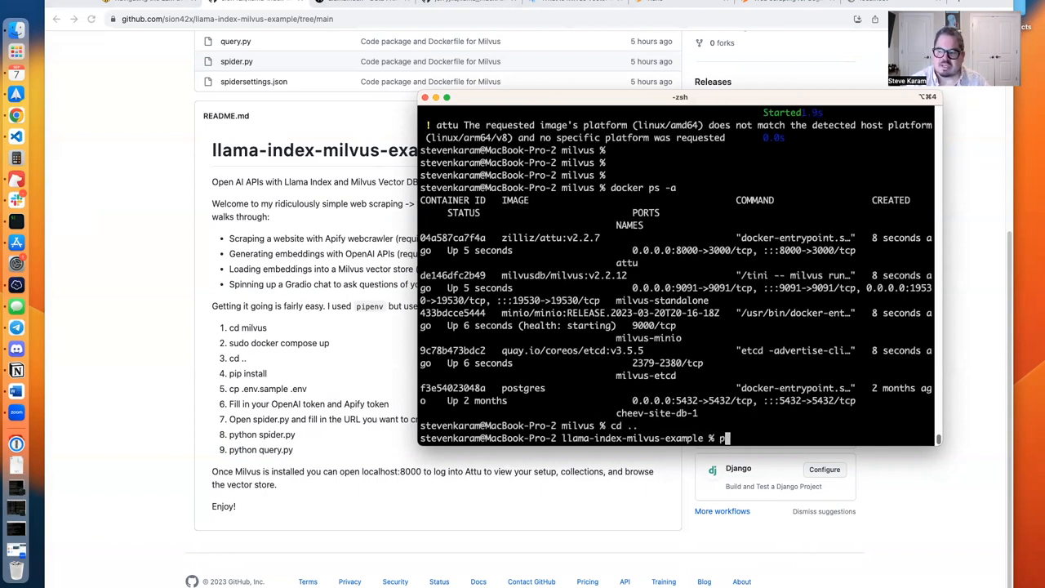
type("pipenv install")
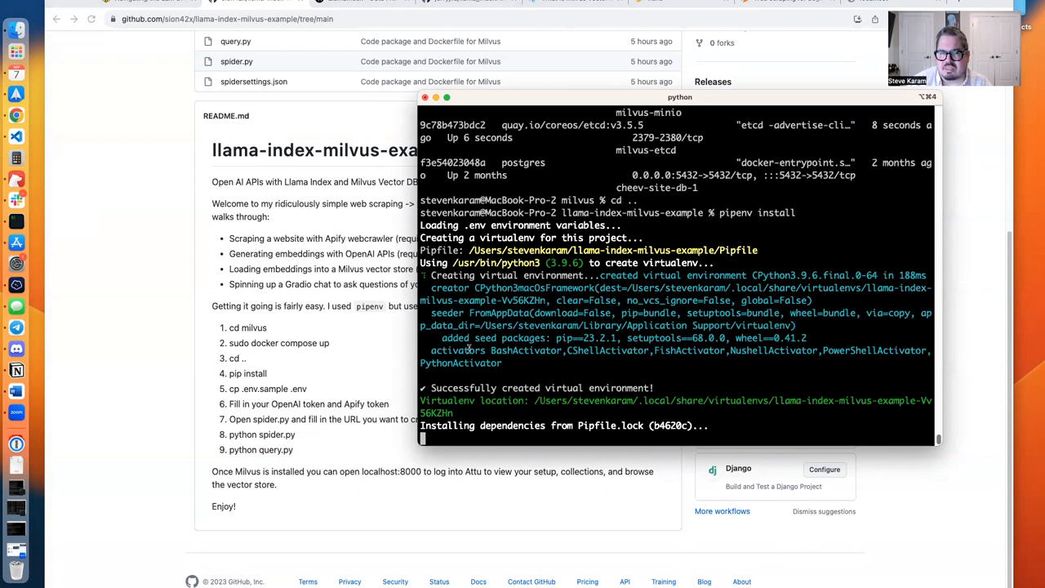
mouse_move(516, 392)
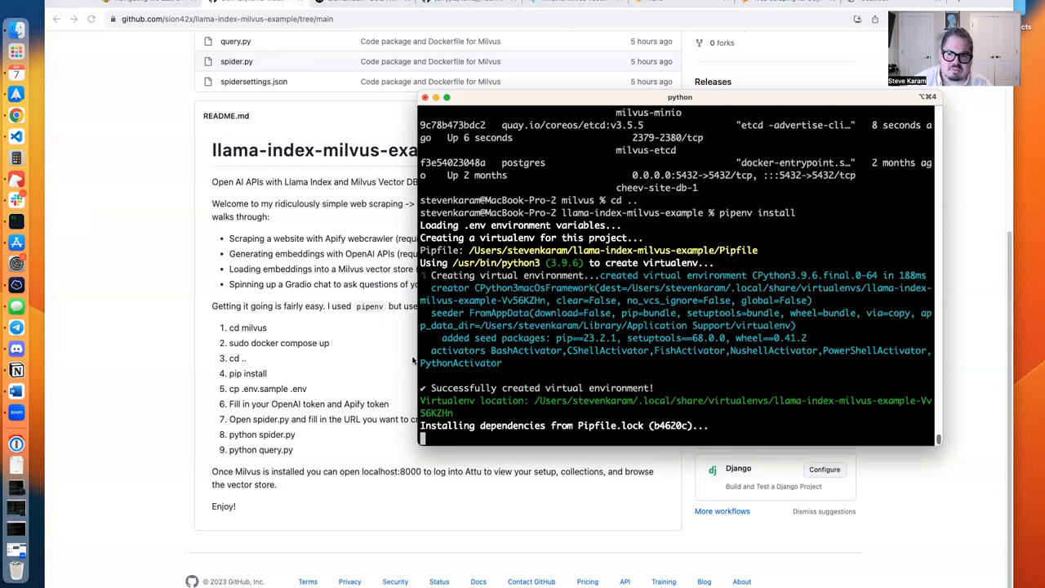
mouse_move(262, 380)
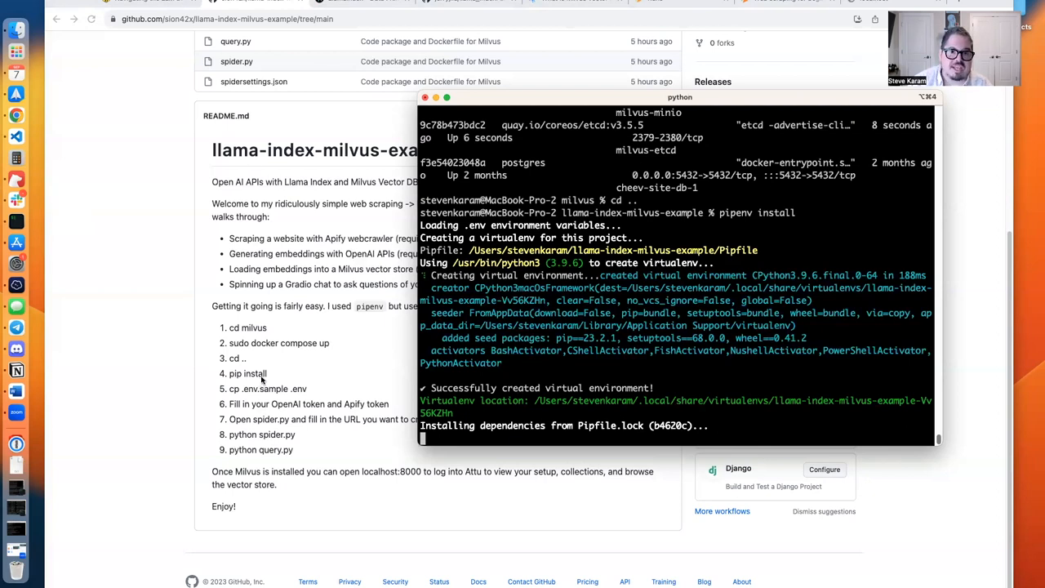
mouse_move(273, 395)
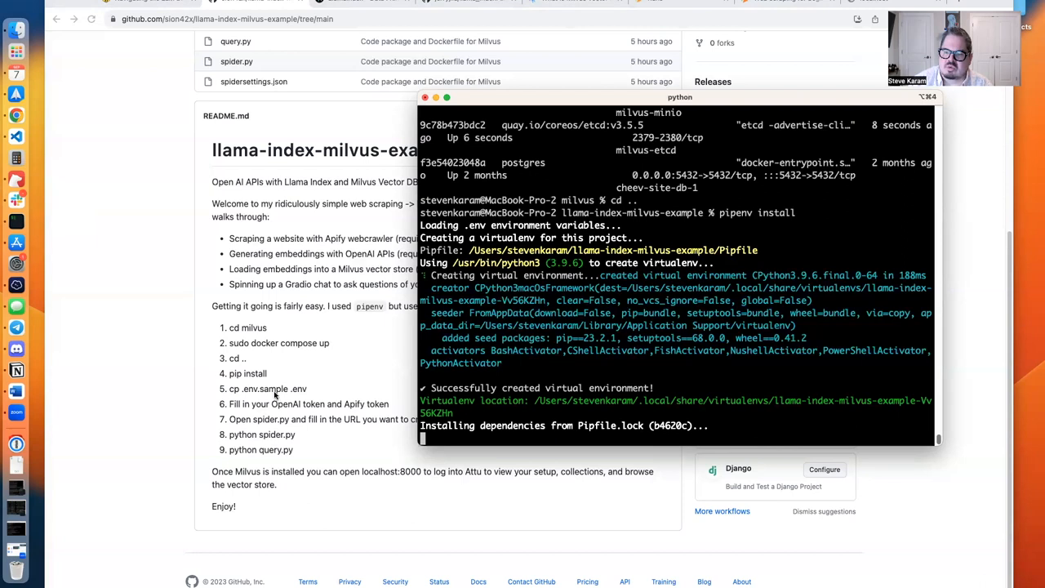
mouse_move(320, 337)
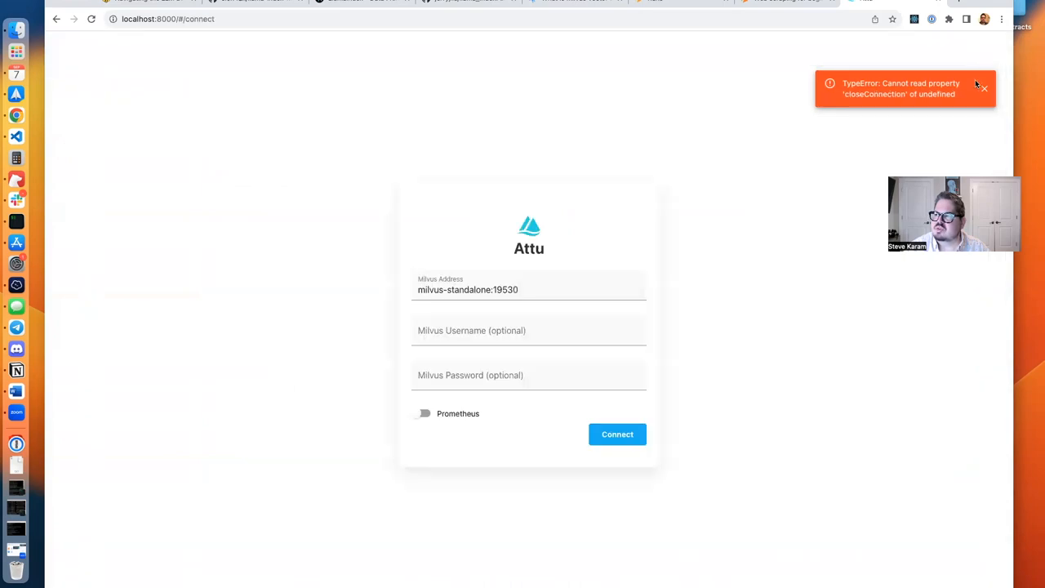
Step: Dismiss the closeConnection error and connect Attu to milvus-standalone:19530
left_click(983, 88)
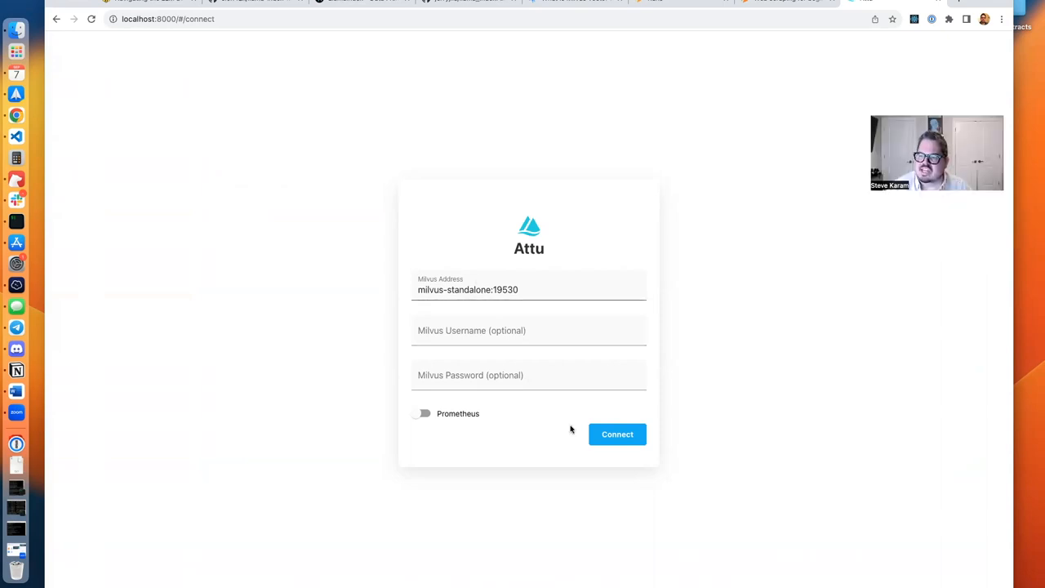
left_click(617, 433)
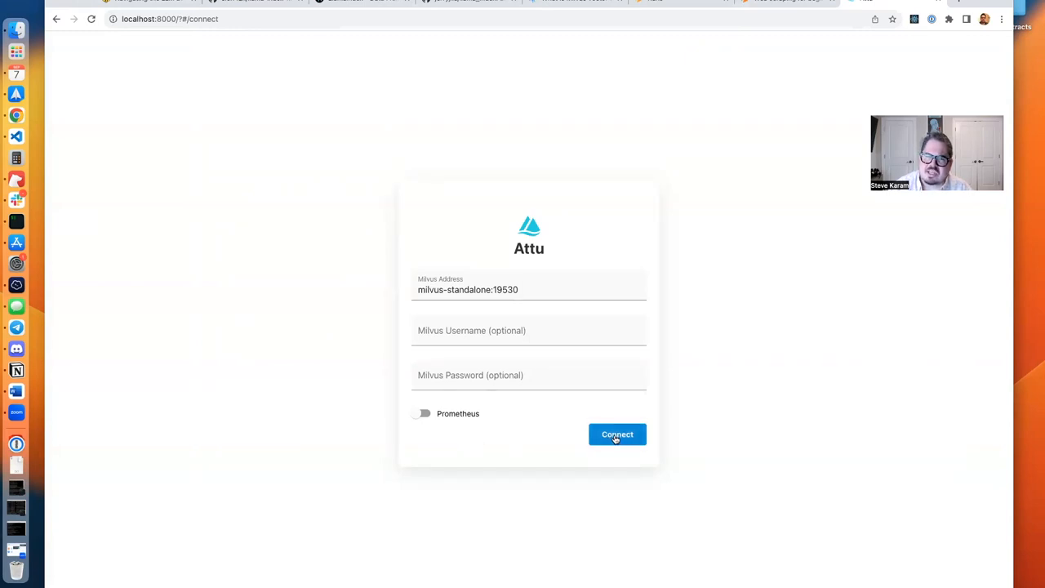
left_click(616, 434)
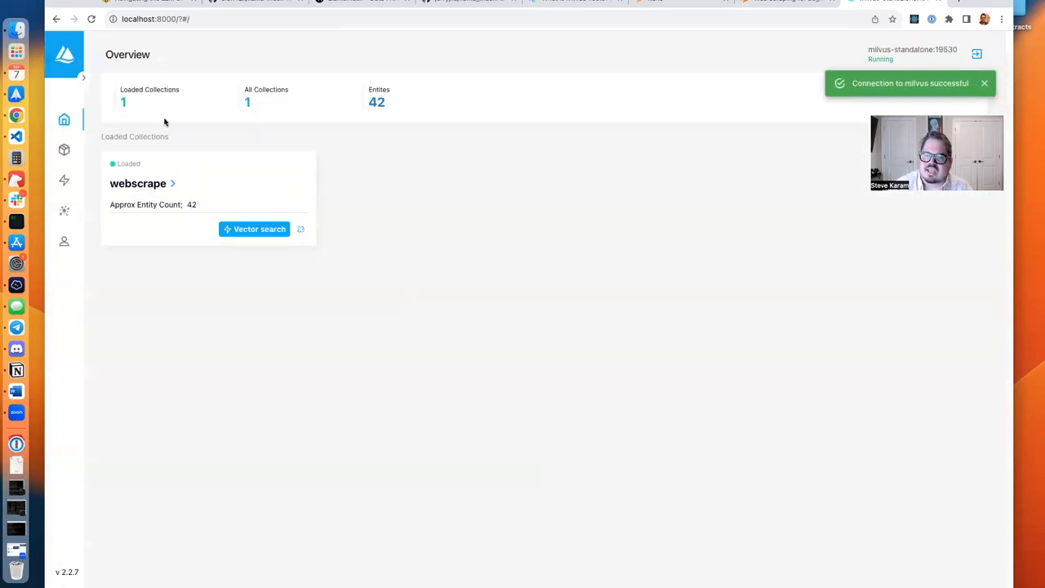
mouse_move(211, 138)
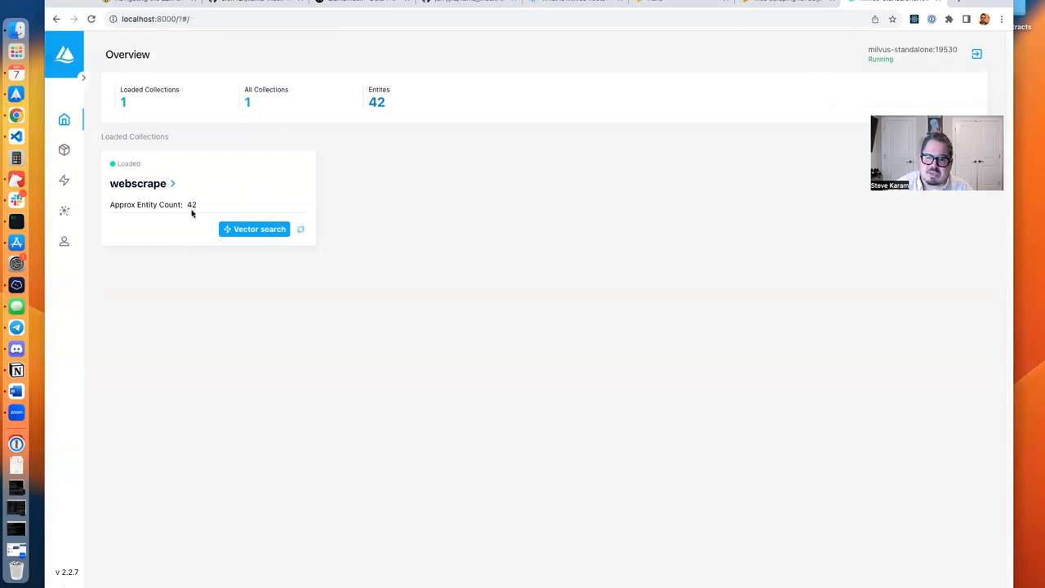
mouse_move(223, 245)
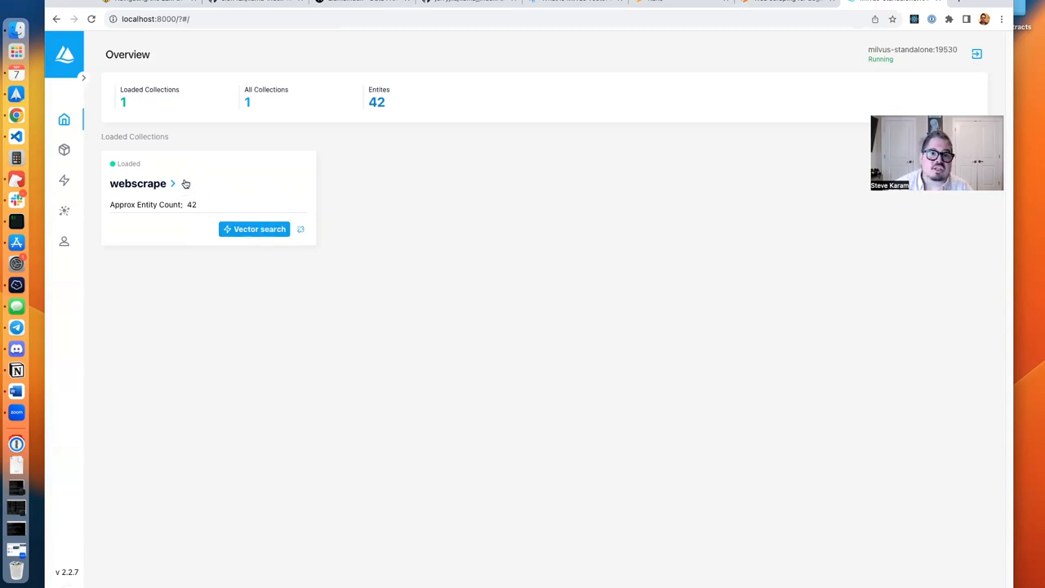
mouse_move(241, 212)
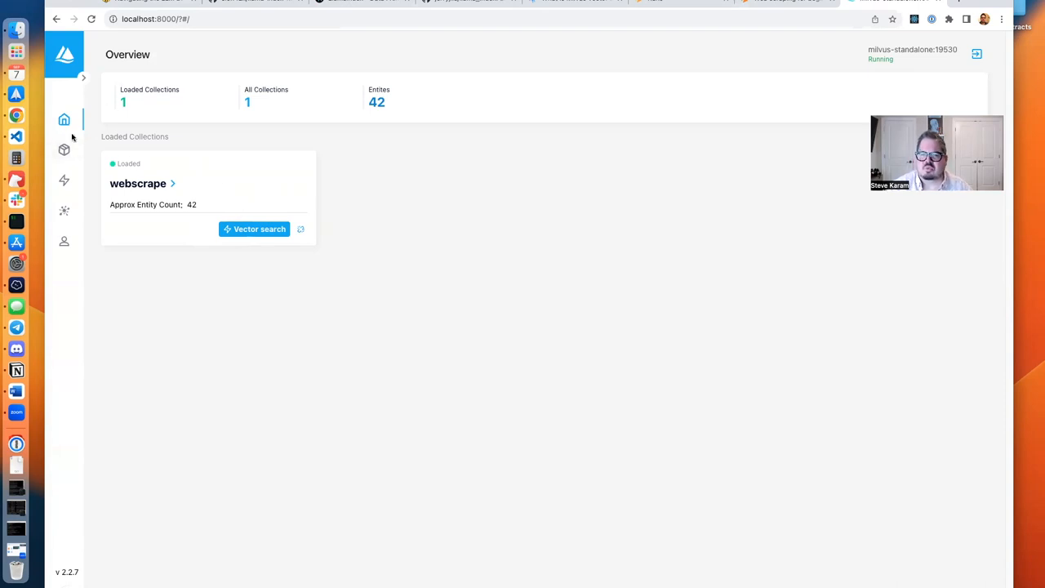
left_click(64, 150)
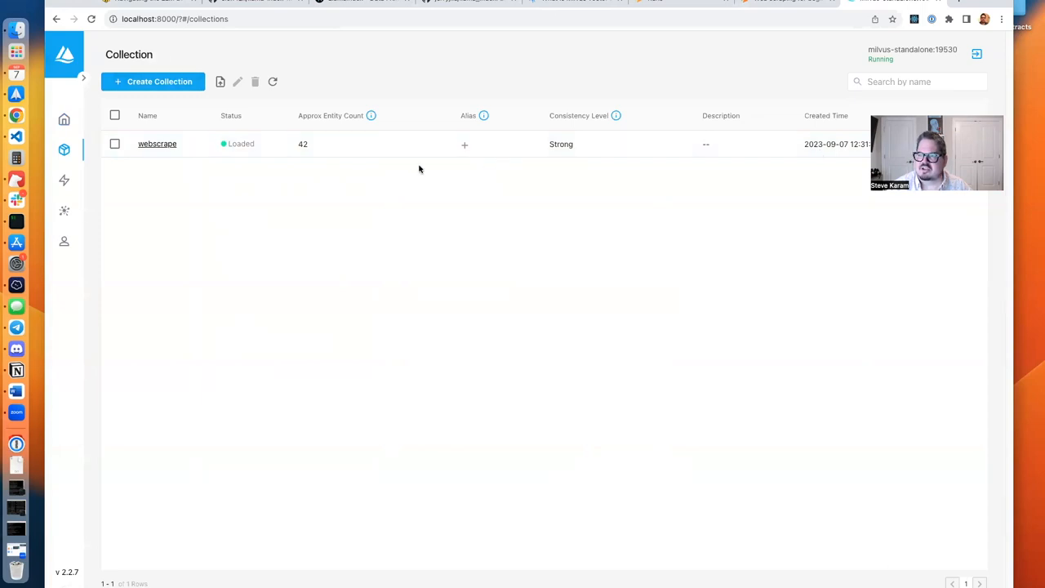
left_click(64, 179)
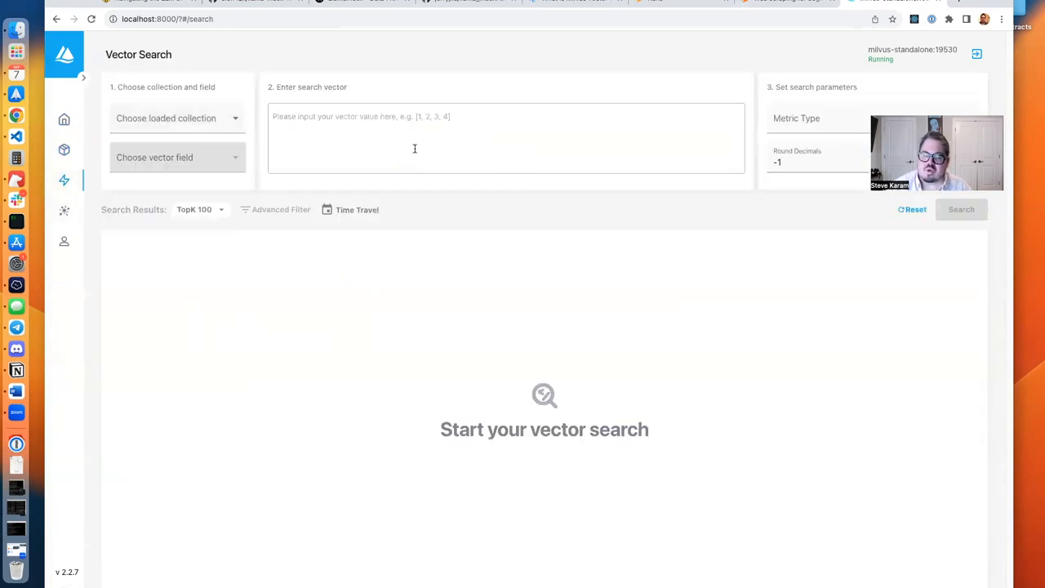
left_click(64, 210)
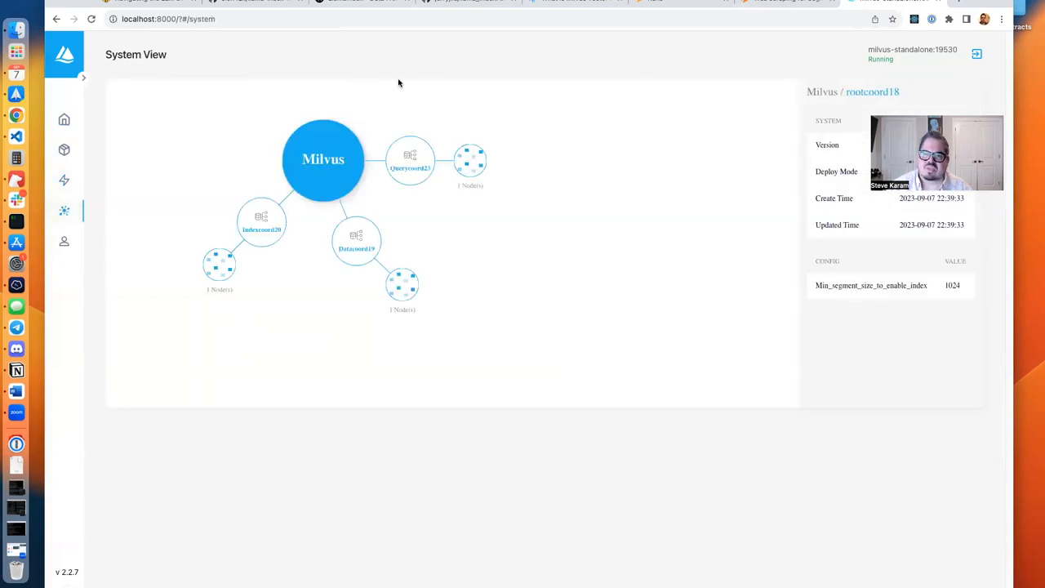
mouse_move(227, 223)
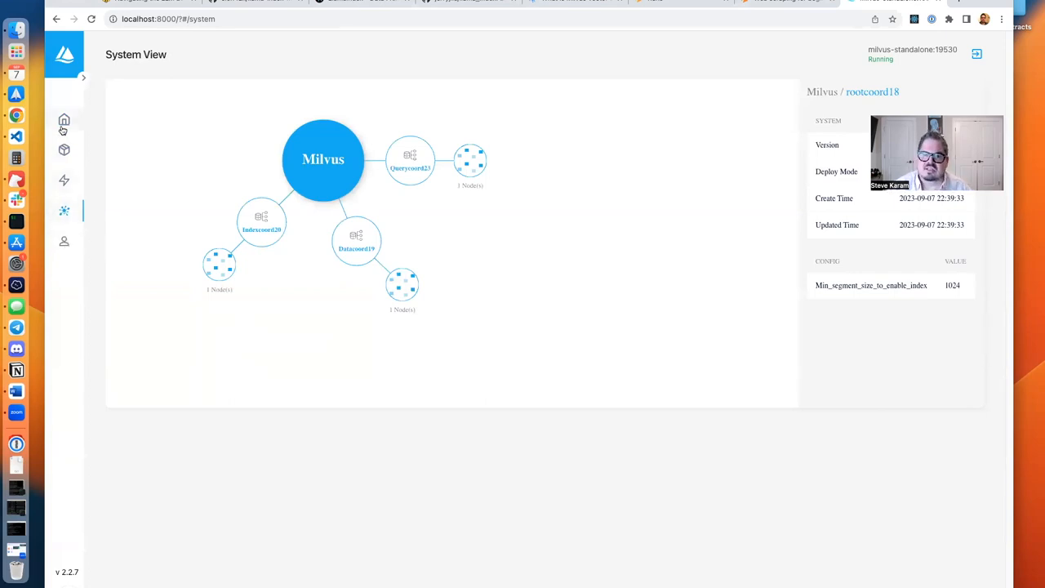
left_click(63, 120)
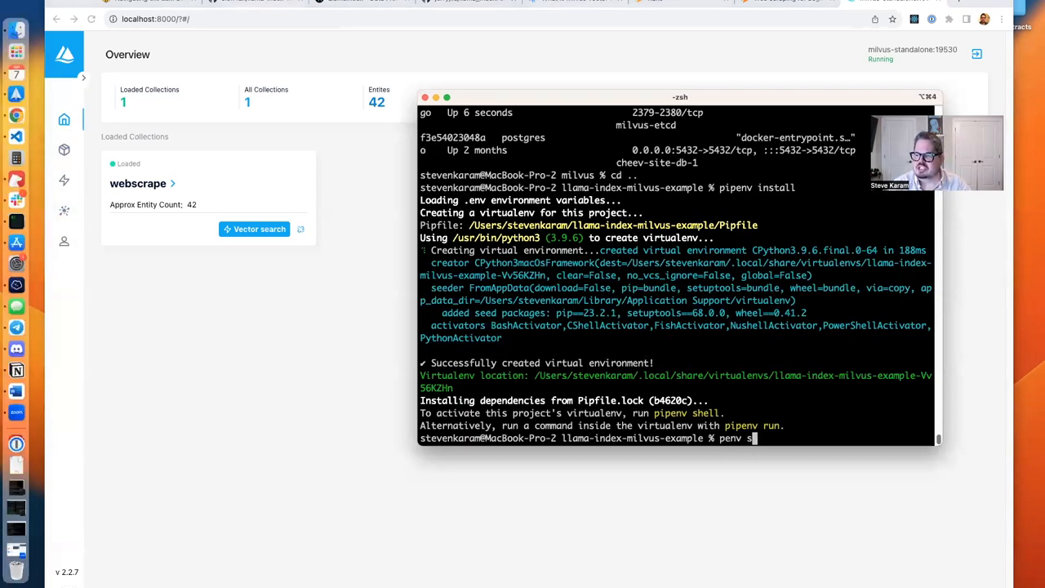
Step: Activate the virtual environment with pipenv shell
type("ipenv shell")
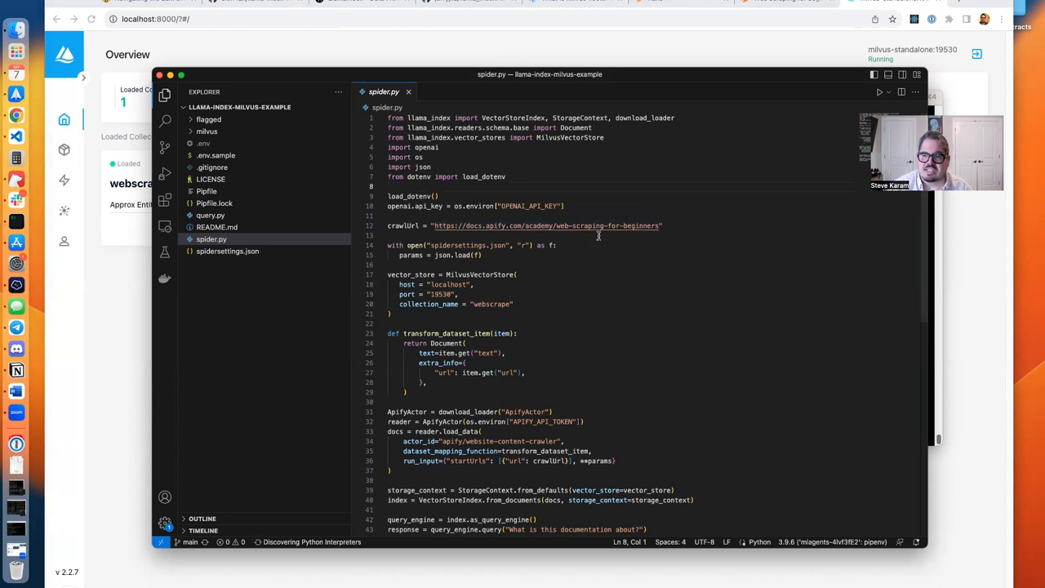
Step: Walk through spider.py's Apify actor code and the transform_dataset_item Document builder
scroll("down", 3)
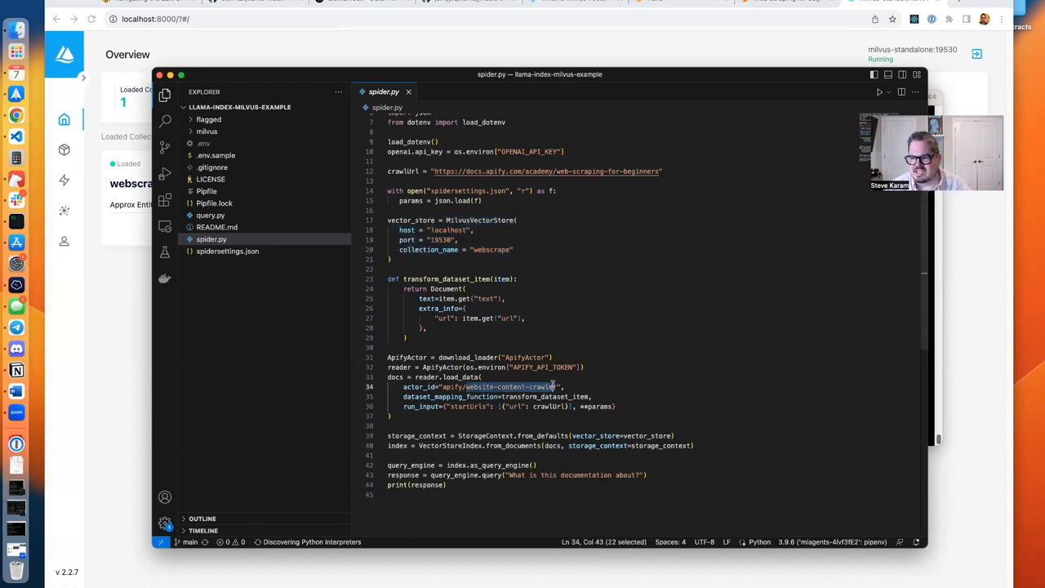
left_click(557, 386)
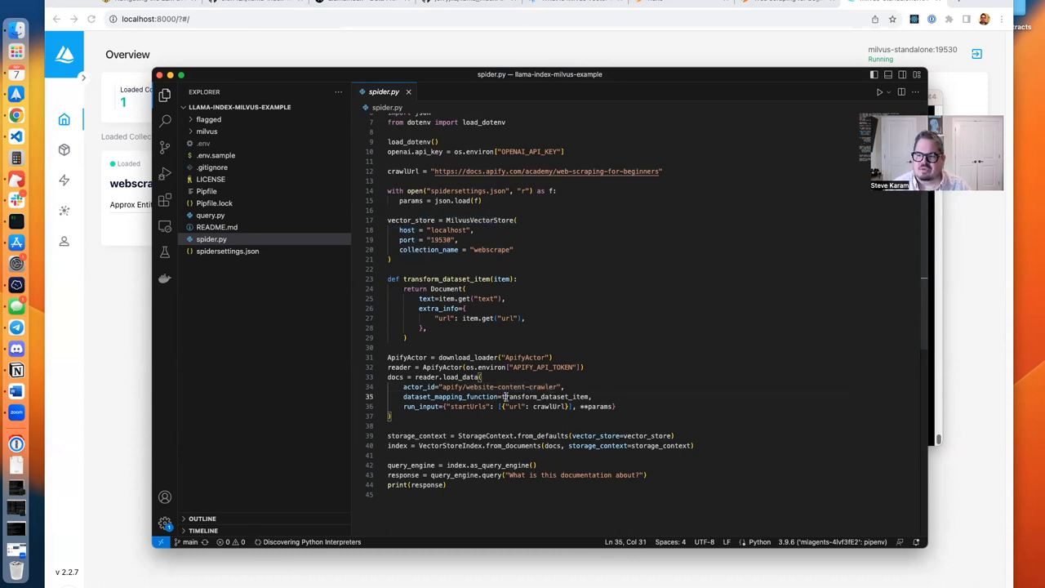
double_click(539, 396)
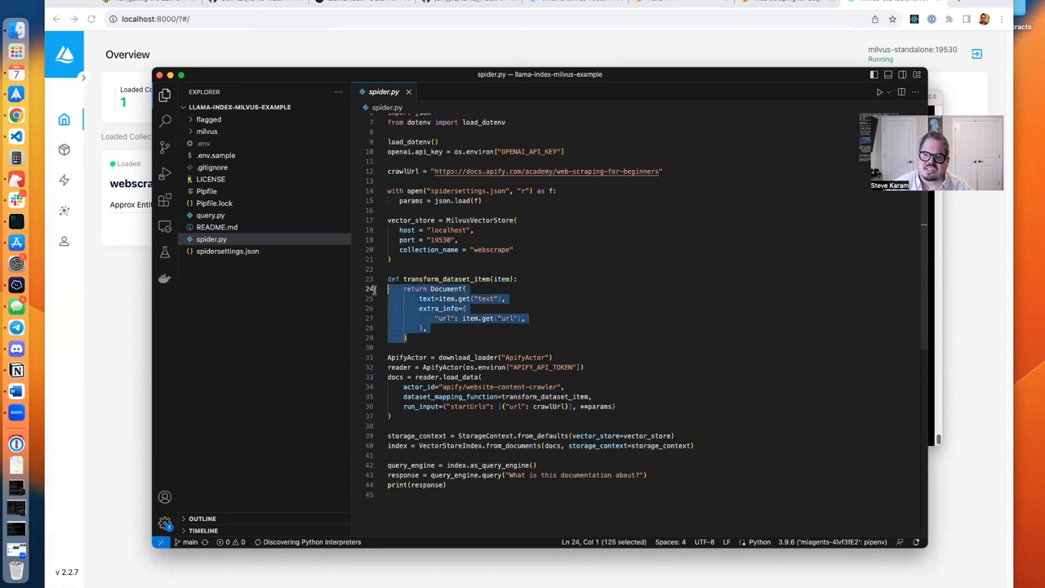
left_click(448, 288)
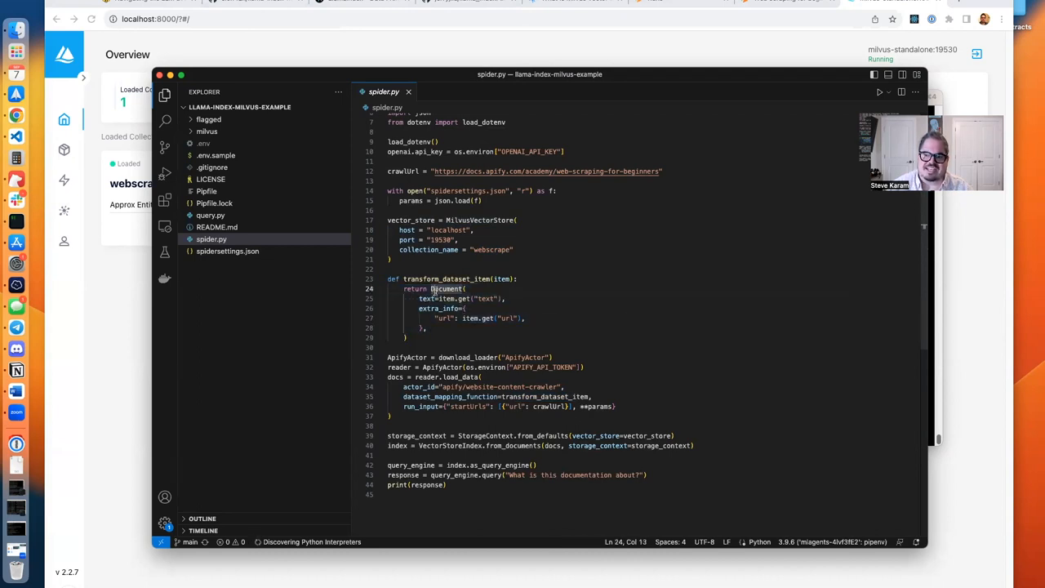
mouse_move(491, 342)
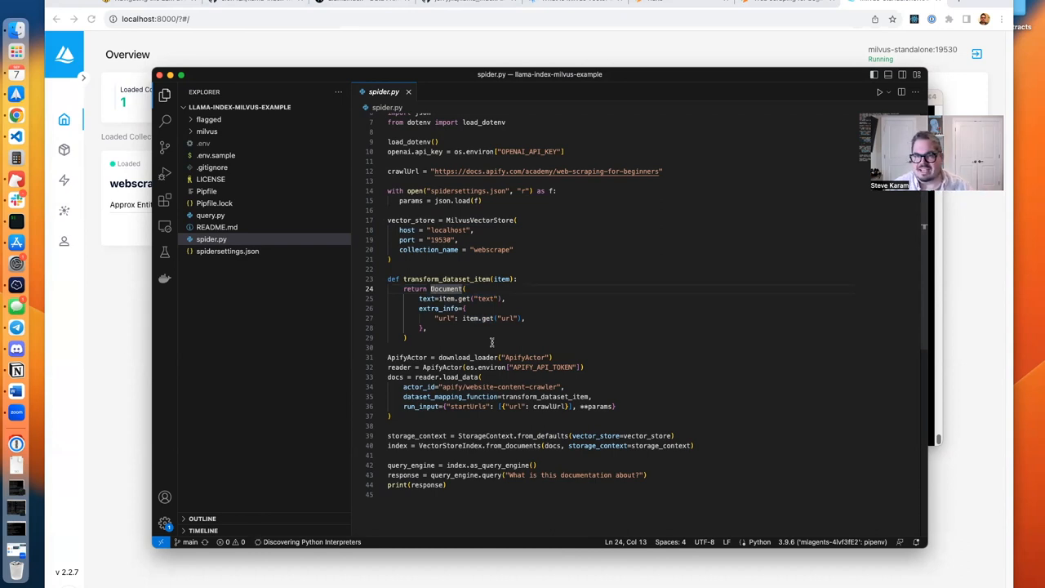
mouse_move(474, 377)
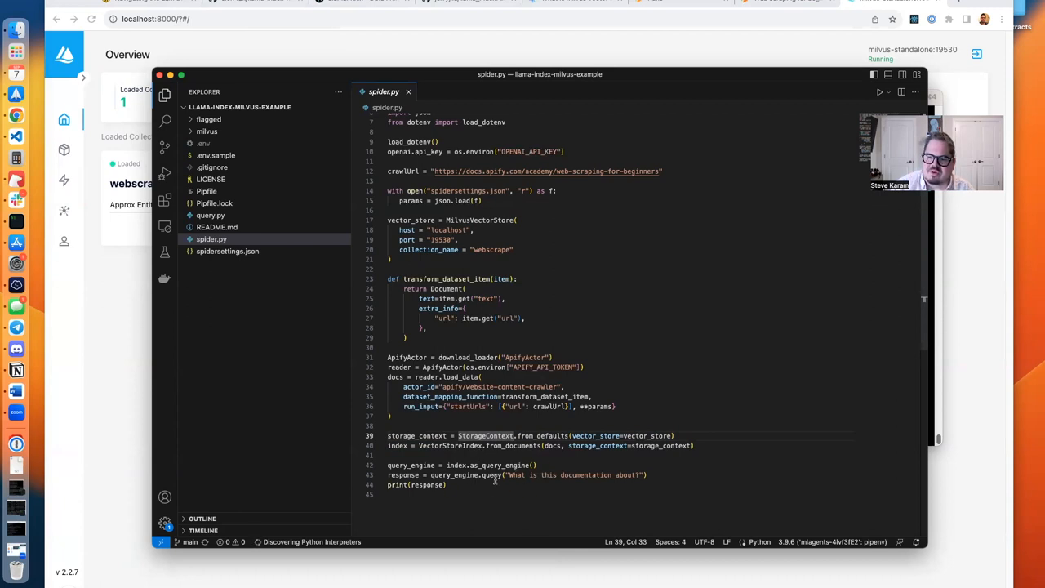
mouse_move(474, 461)
type("2")
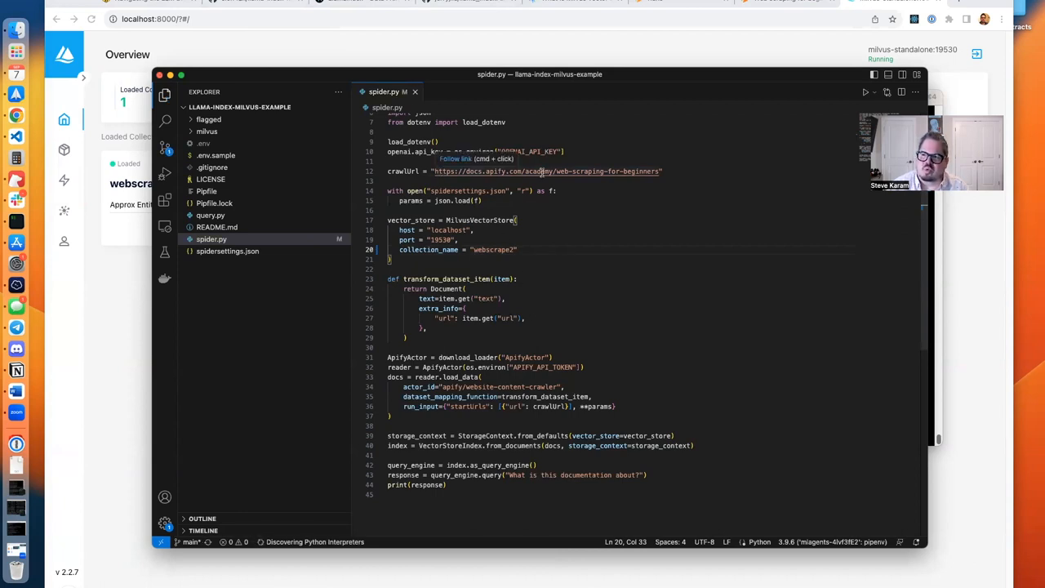
mouse_move(506, 190)
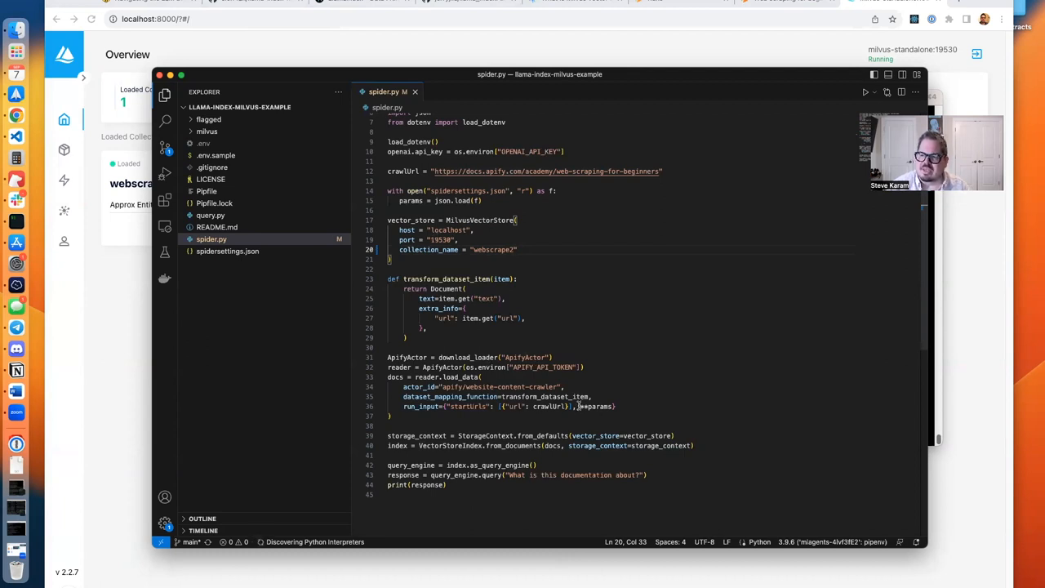
Step: Review the crawler run params and spidersettings.json, then return to spider.py
double_click(597, 405)
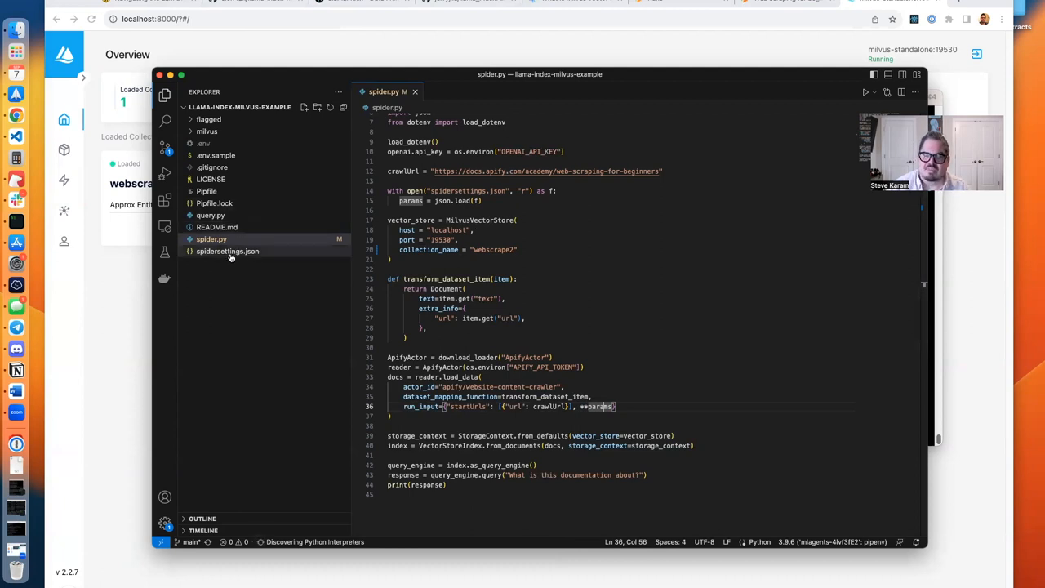
left_click(228, 251)
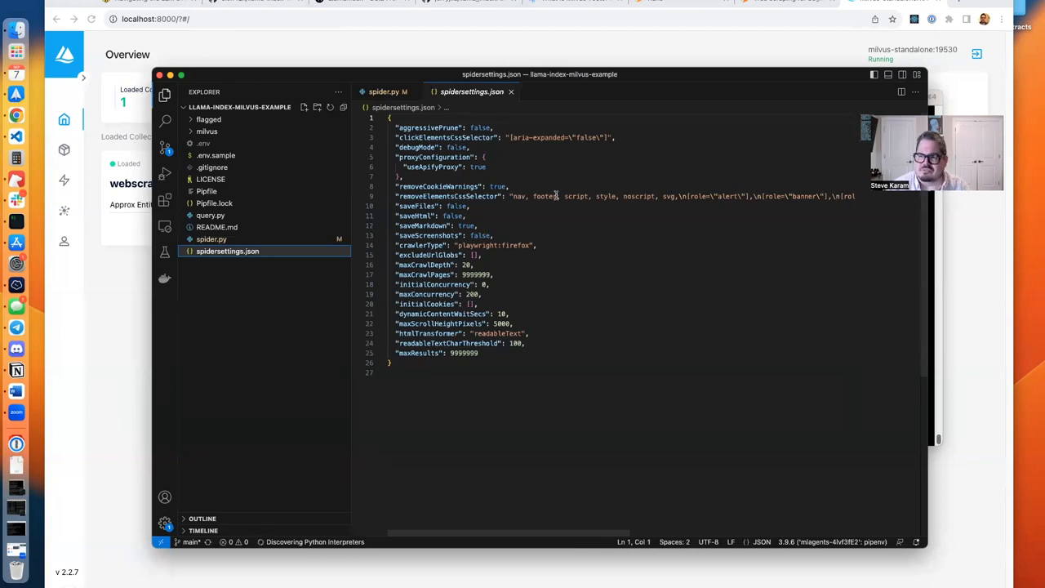
left_click(211, 239)
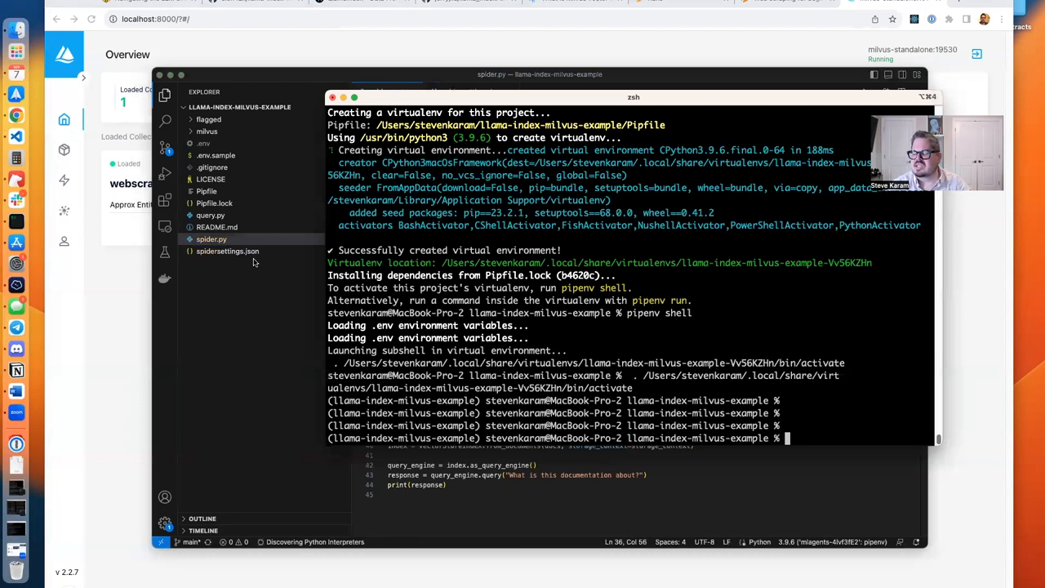
Step: Launch python spider.py in the pipenv shell
type("python sp")
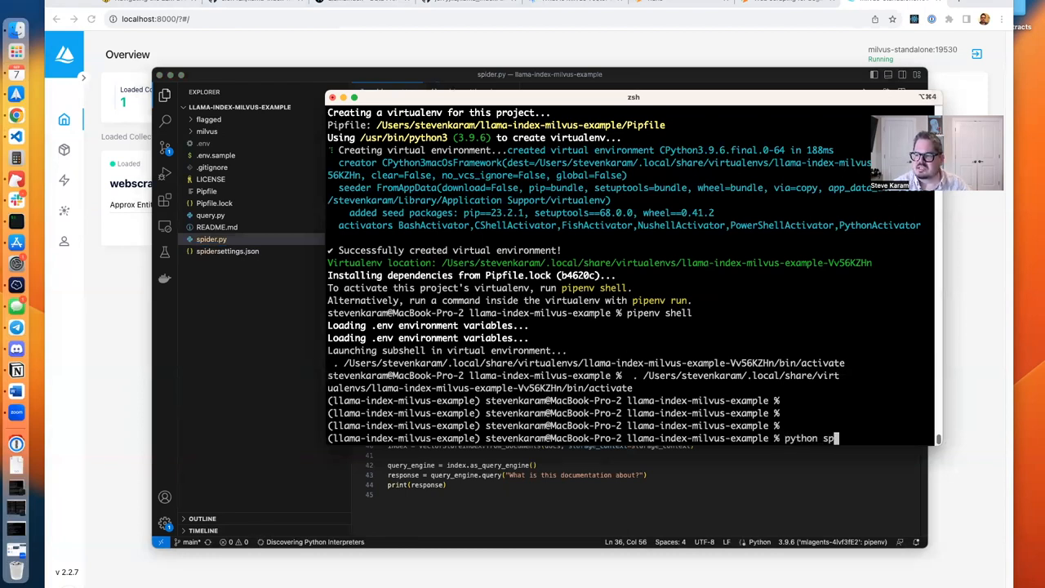
key("enter")
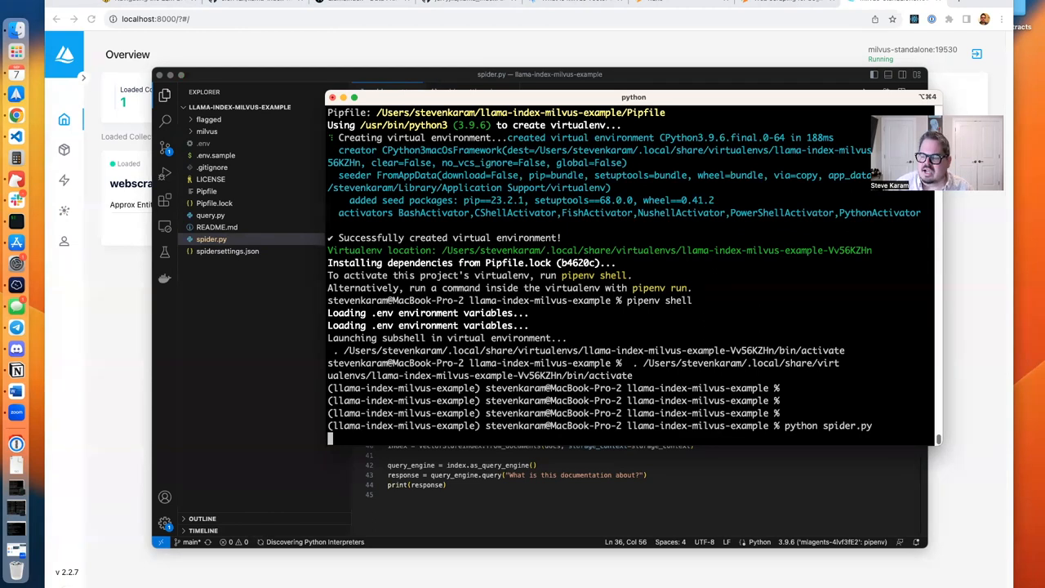
mouse_move(272, 283)
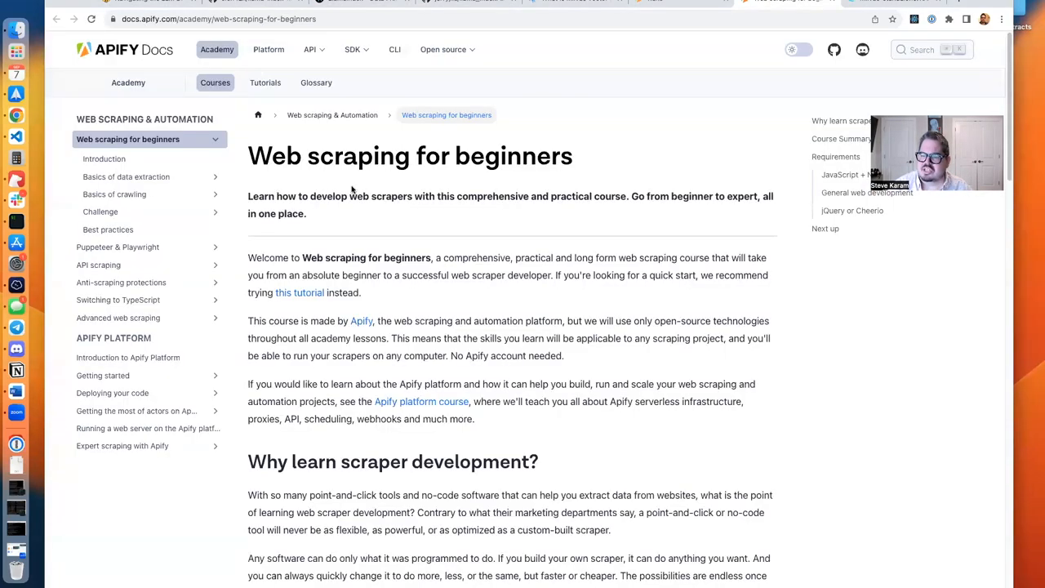
Step: Scroll the Web scraping for beginners page down to the Course Summary
scroll("down", 3)
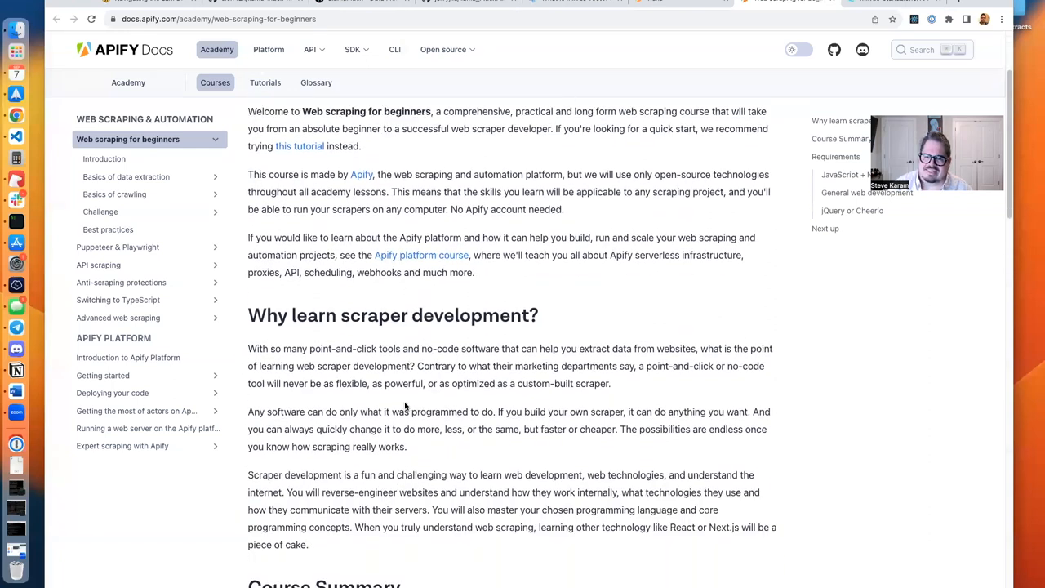
scroll("down", 3)
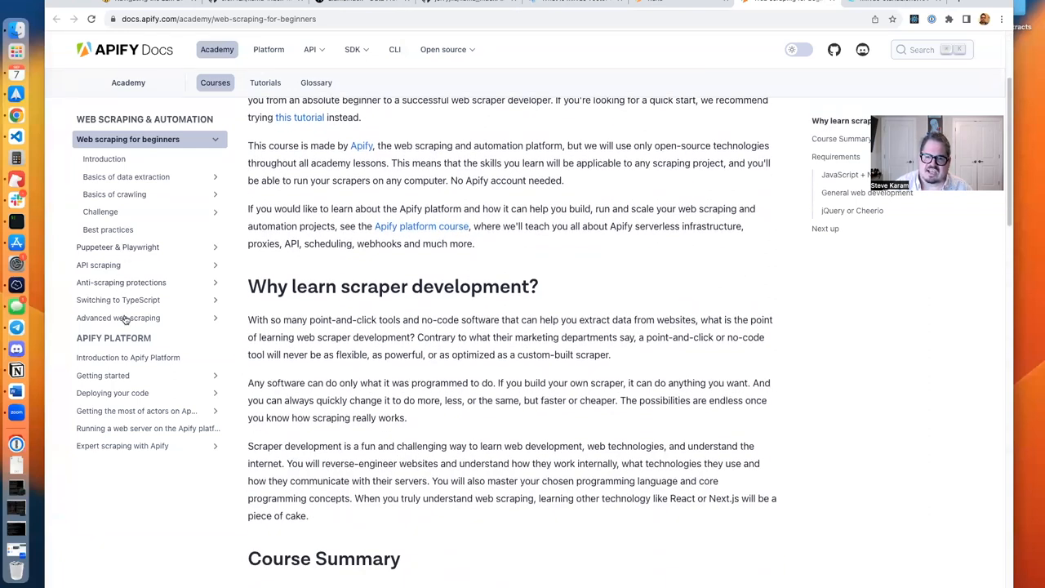
scroll("down", 3)
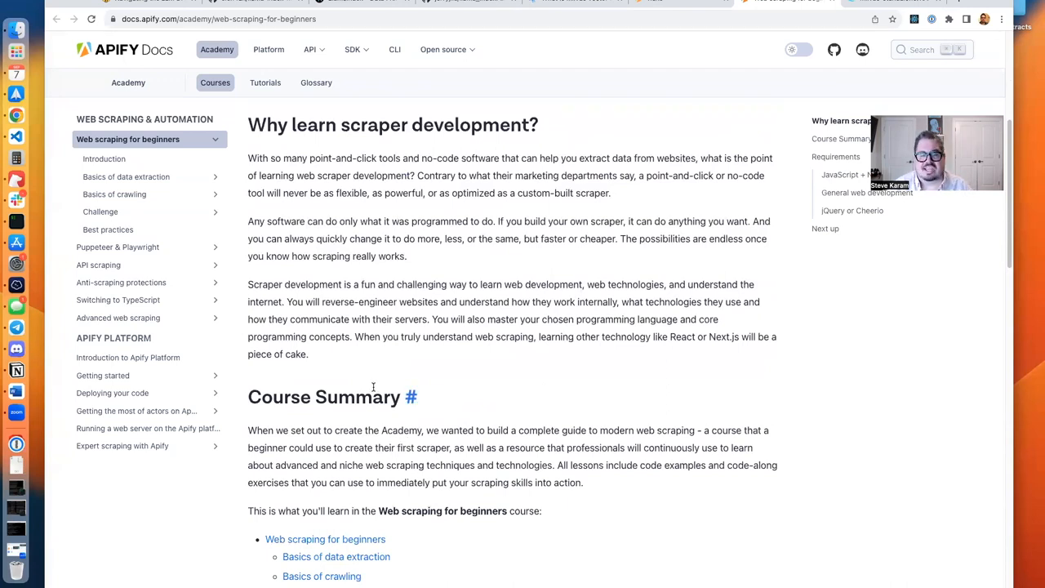
mouse_move(375, 387)
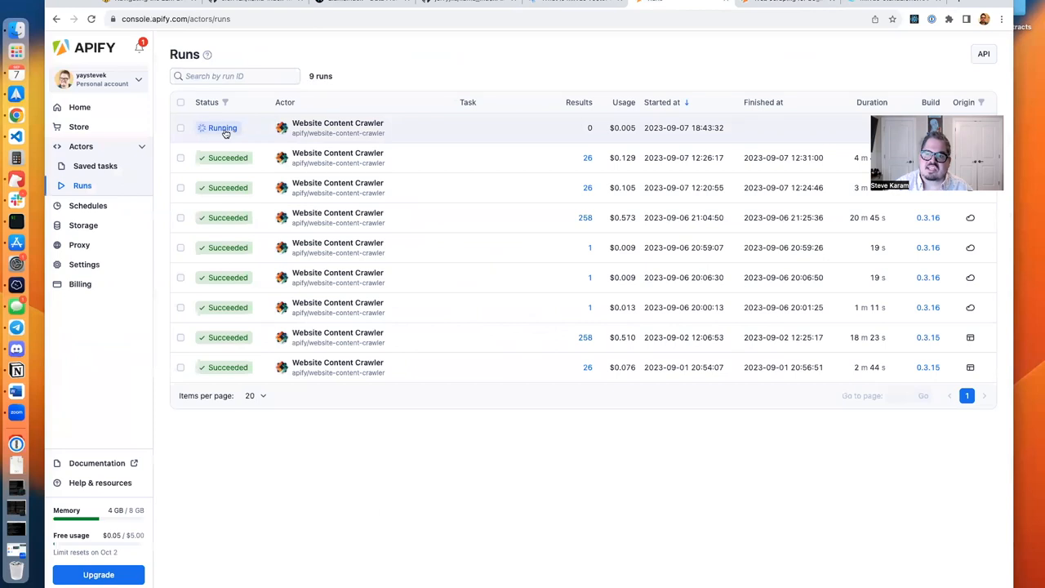
mouse_move(553, 213)
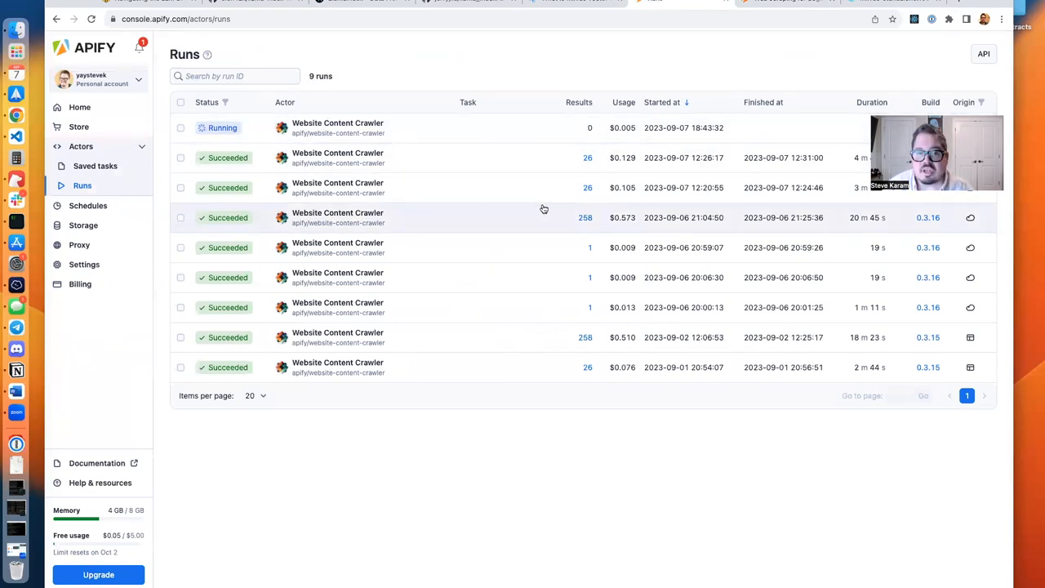
mouse_move(346, 419)
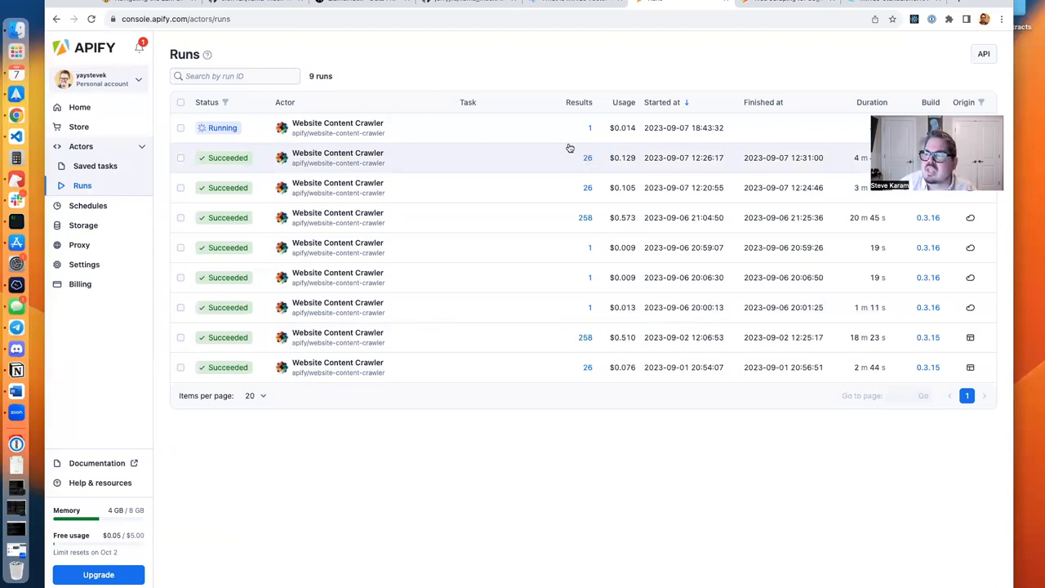
mouse_move(67, 440)
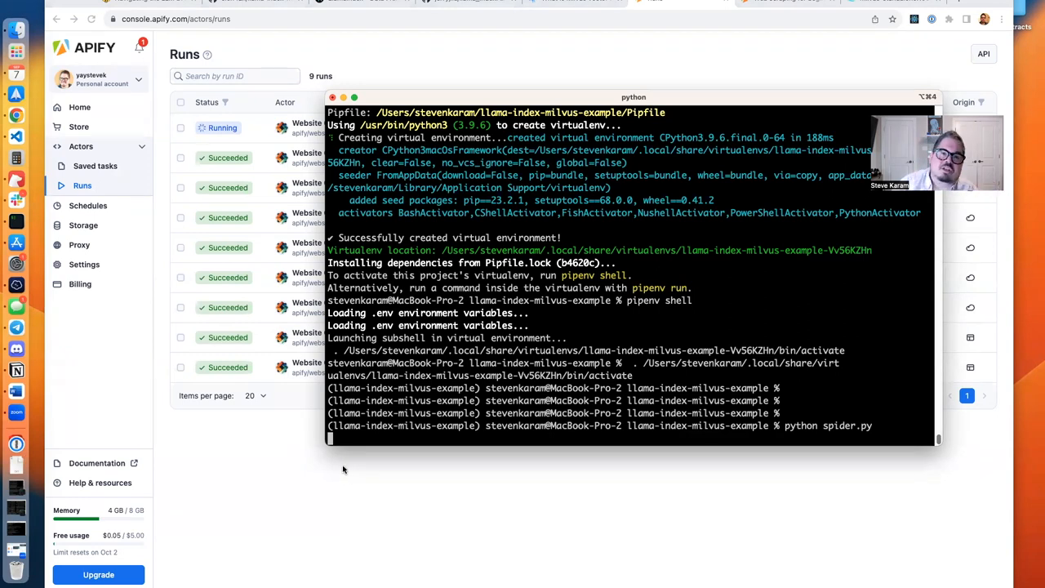
mouse_move(358, 482)
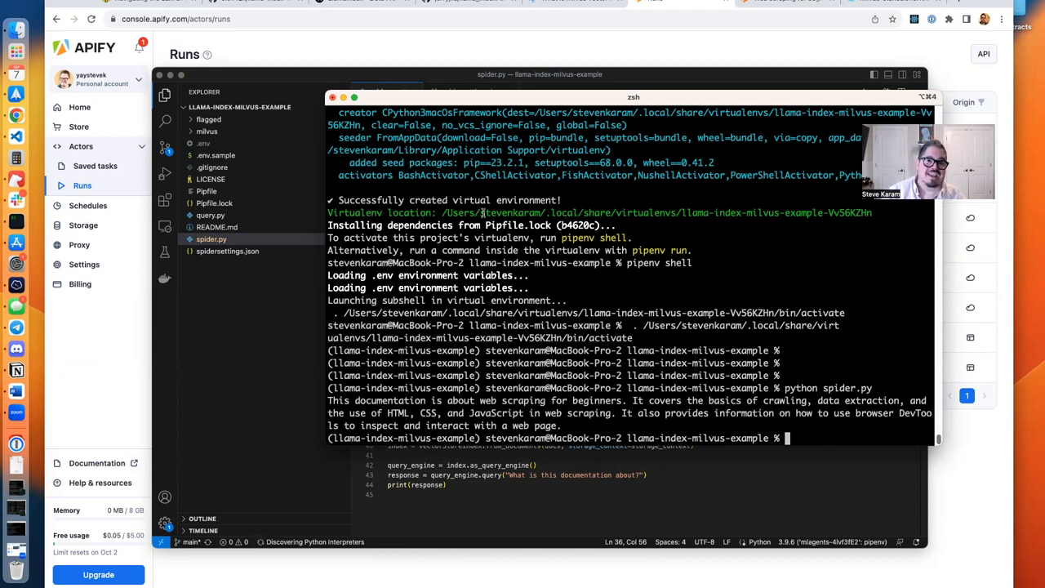
mouse_move(463, 227)
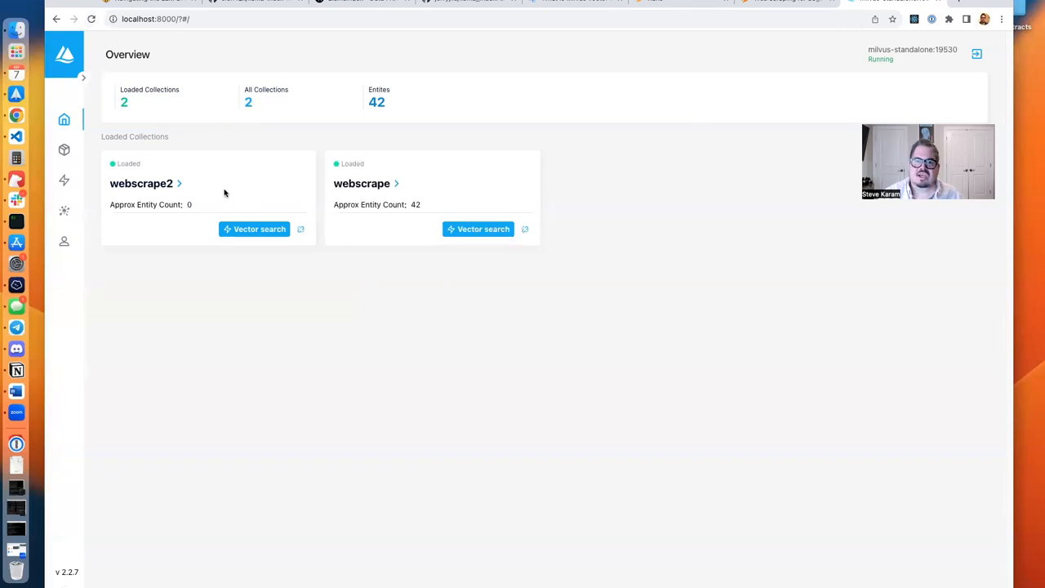
Step: Open webscrape2 in Attu and view its Data Preview of 42 rows
left_click(140, 183)
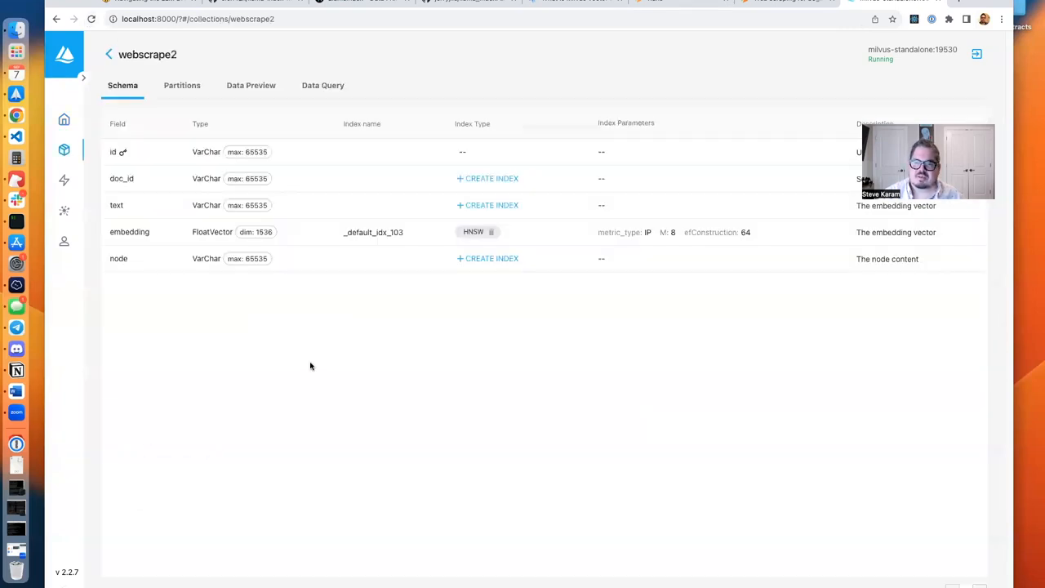
left_click(251, 85)
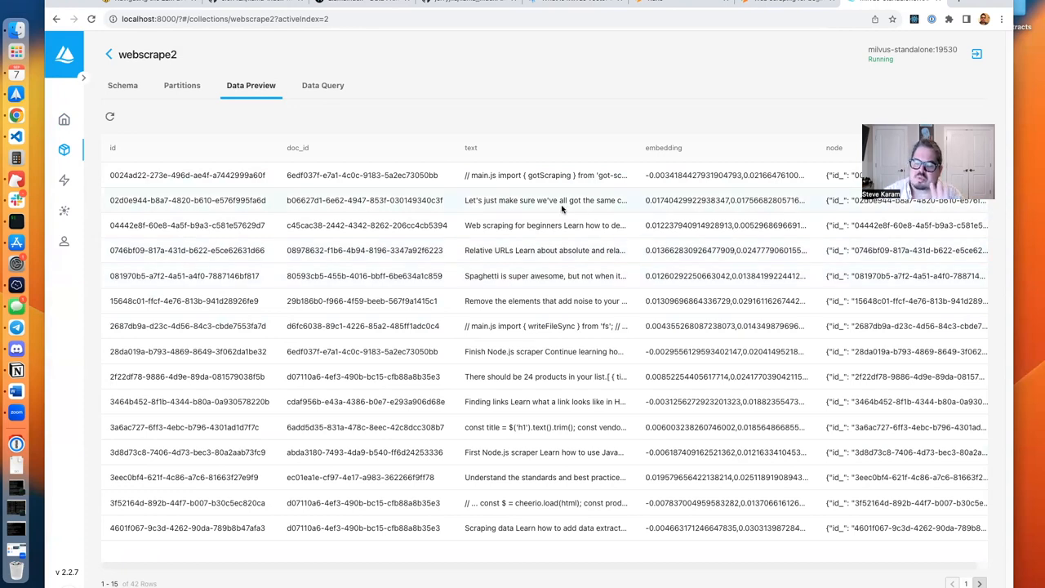
mouse_move(211, 97)
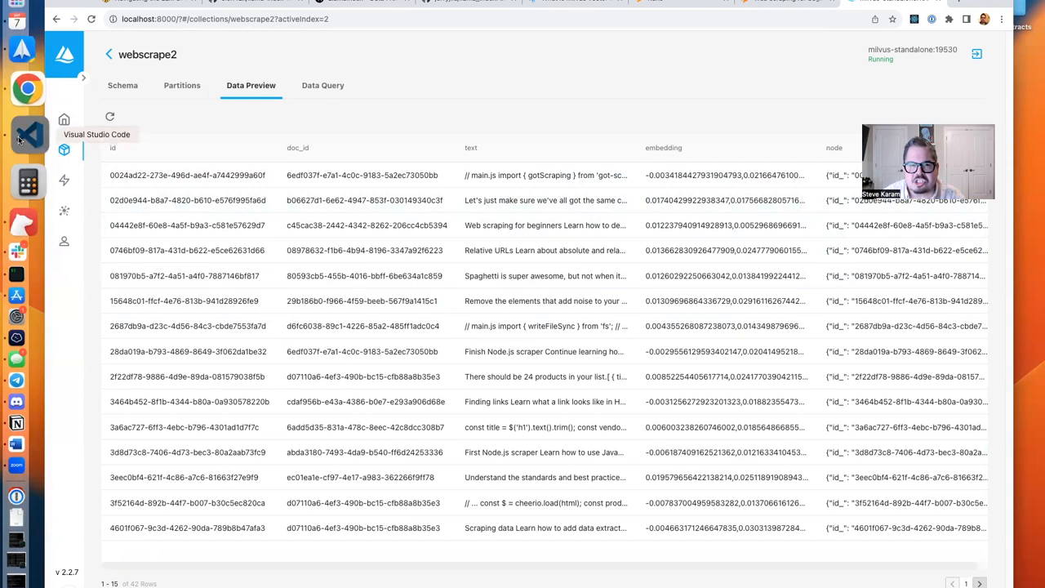
Step: Bring up VS Code and open query.py from the llama-index-milvus-example project
left_click(29, 149)
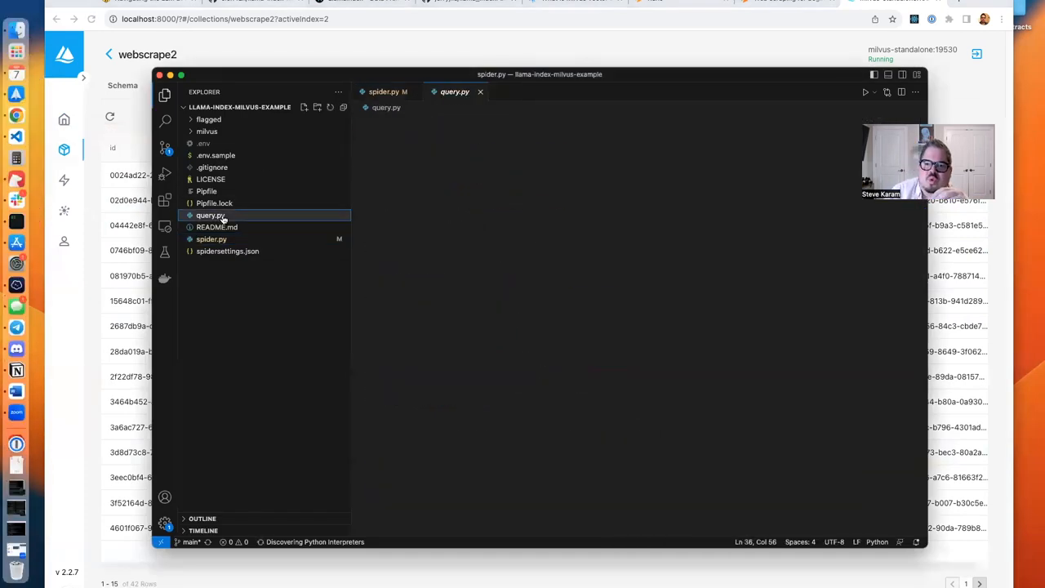
left_click(210, 215)
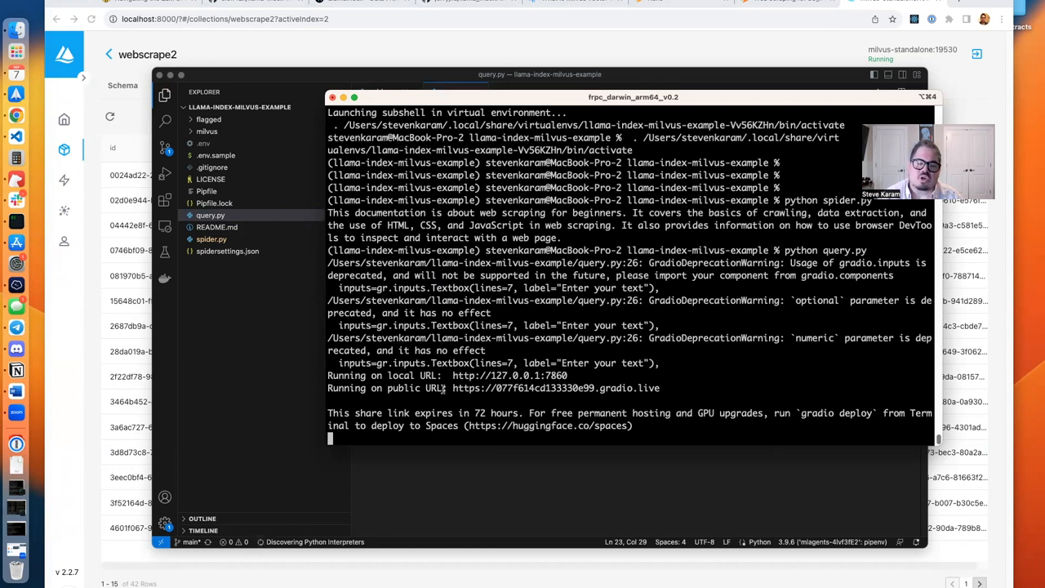
mouse_move(457, 390)
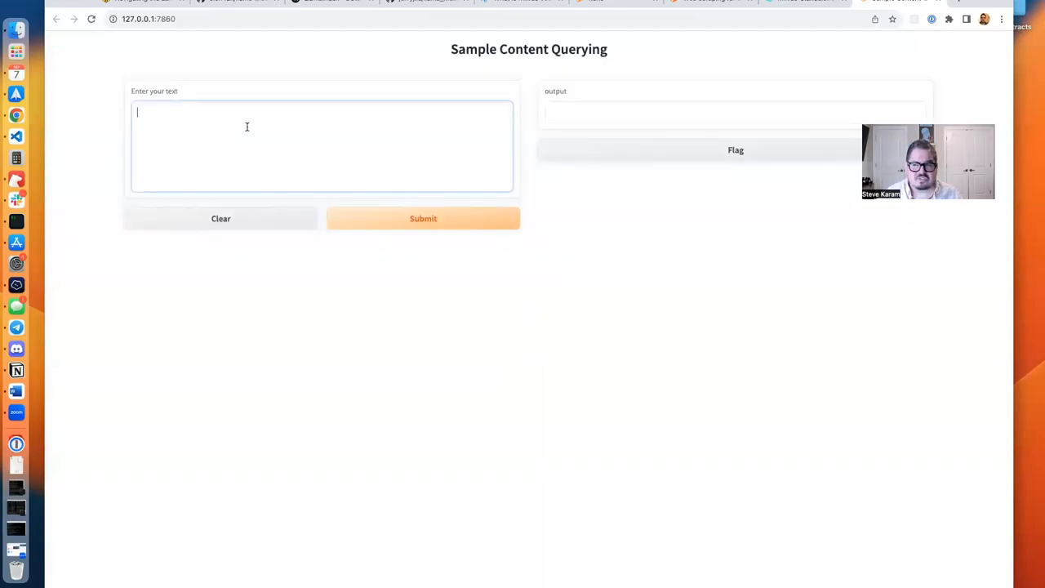
Step: Submit the question "What is this documentation about?" in the Gradio text box
type("What")
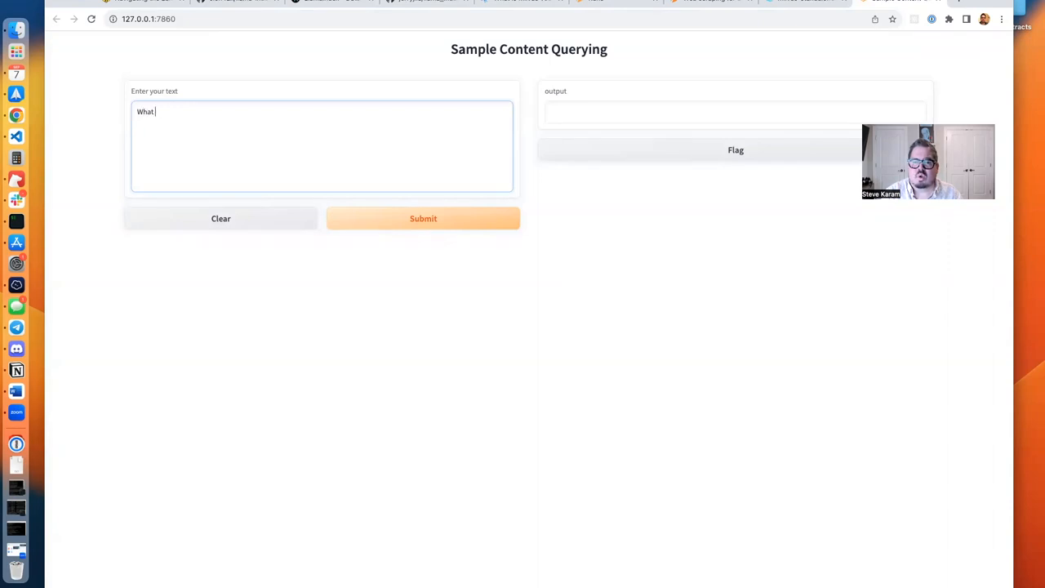
type("is this documentation a")
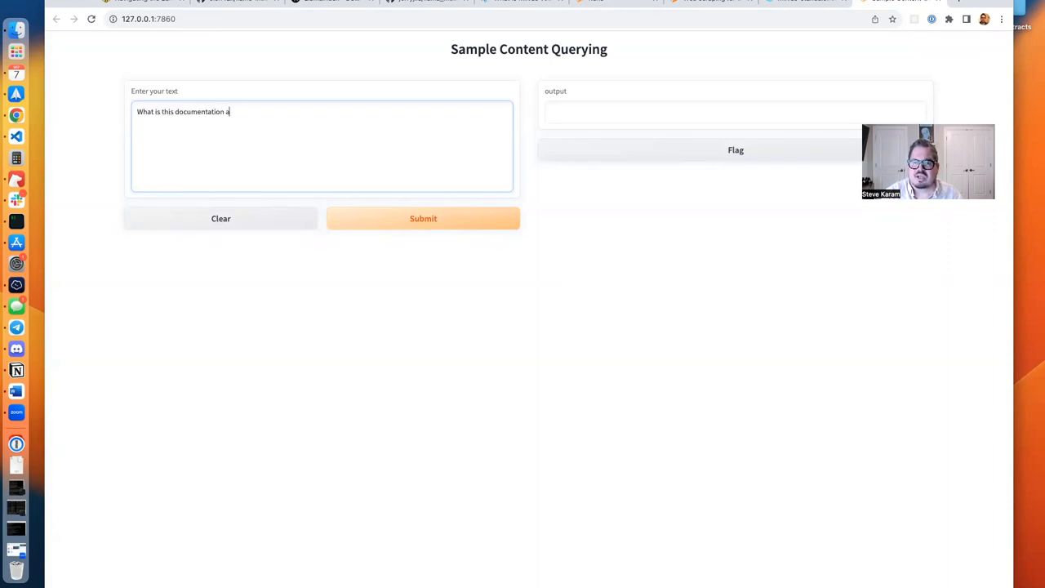
type("bout?")
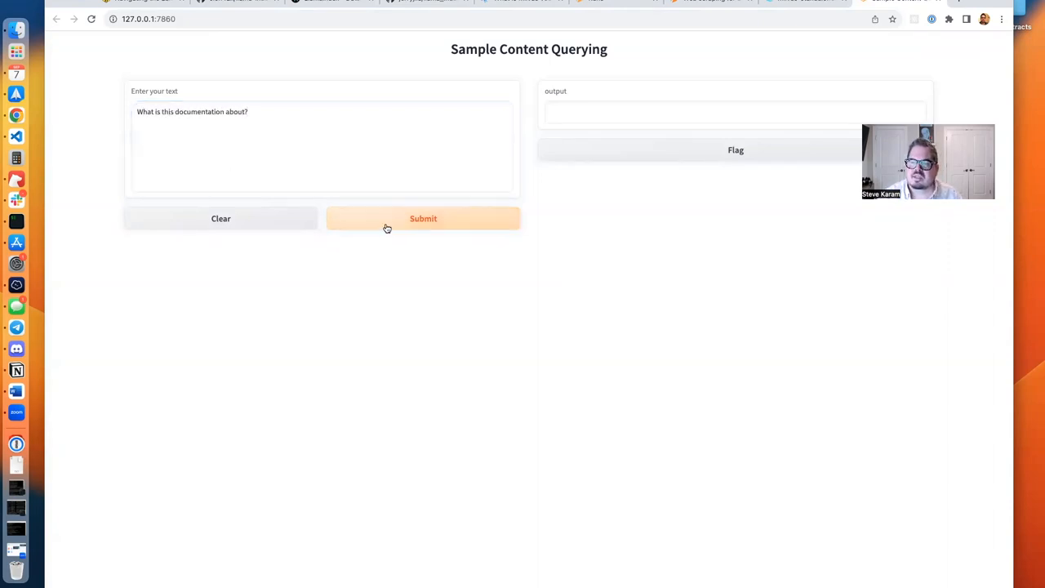
left_click(423, 218)
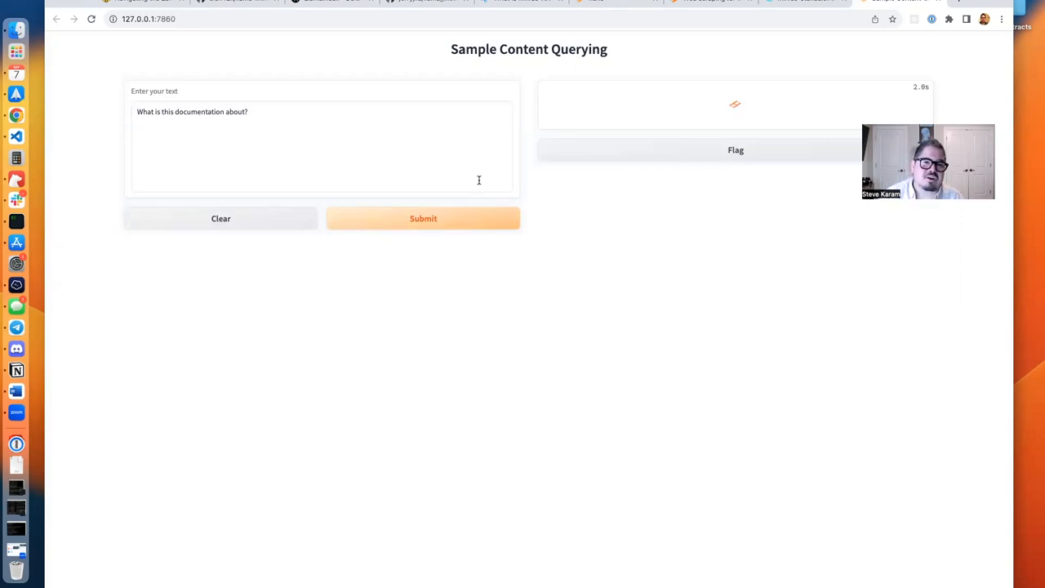
left_click(422, 218)
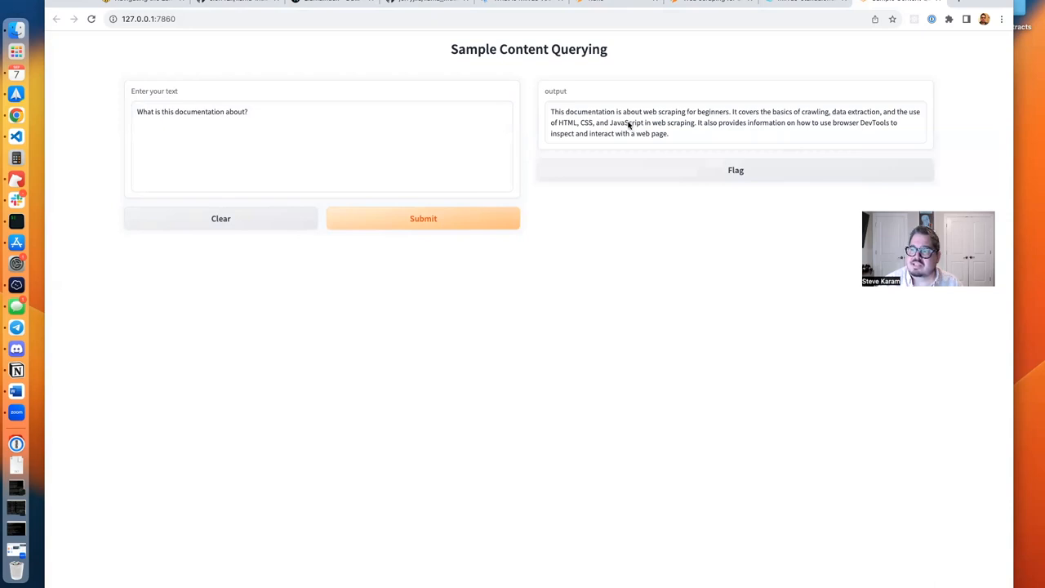
mouse_move(755, 133)
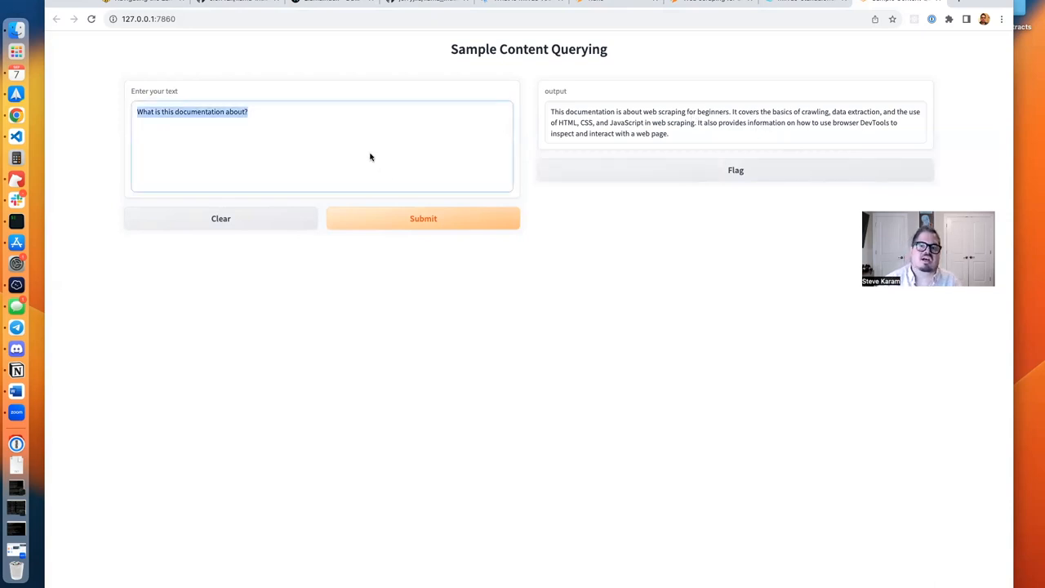
Step: Ask "What is Apify?", then "Is Apify capable of scraping Amazon products?" in Gradio
type("What is Ap")
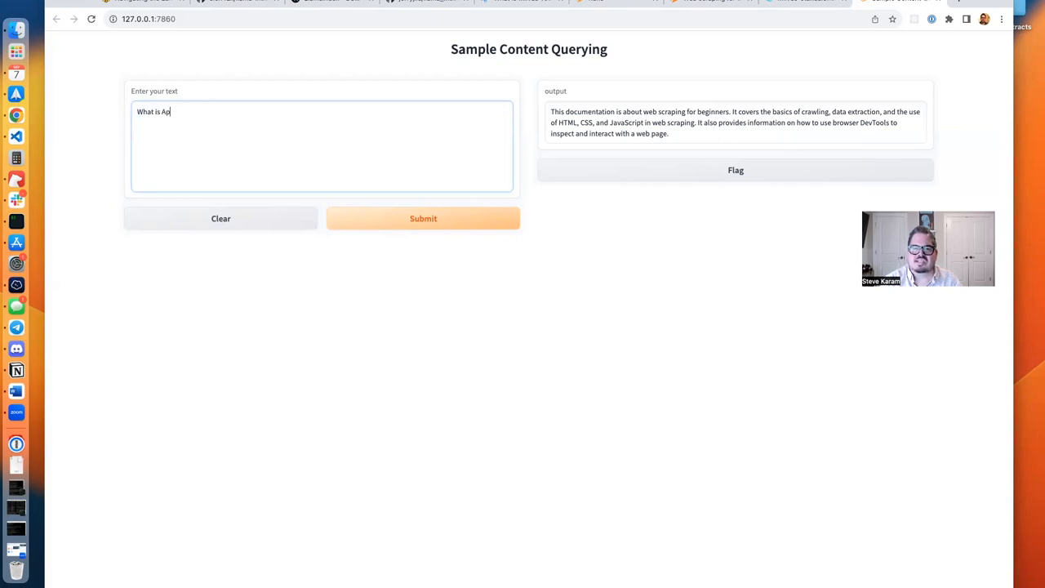
left_click(422, 218)
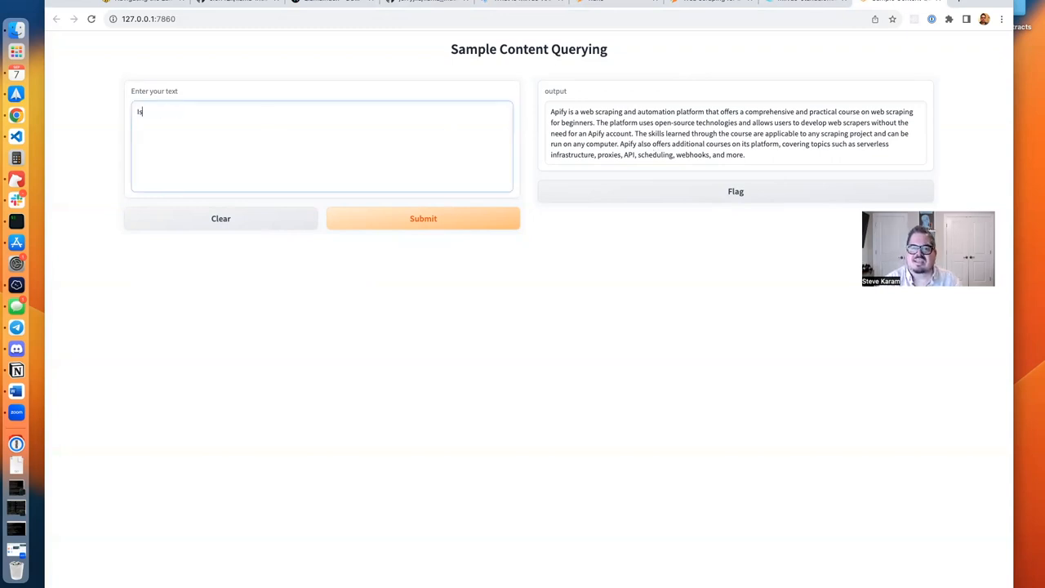
type("Is Apify capable of")
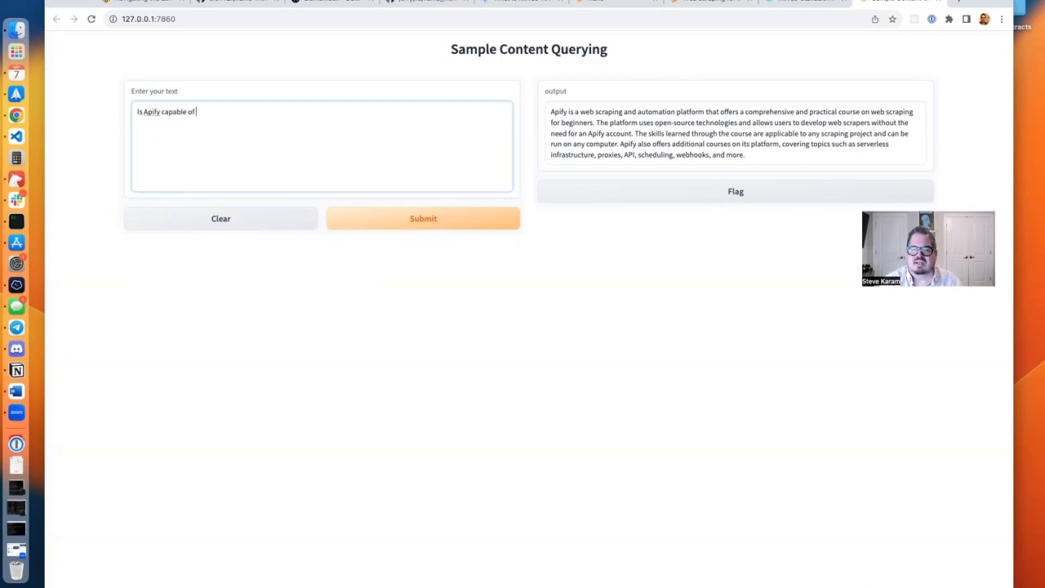
type("scraping Amazon")
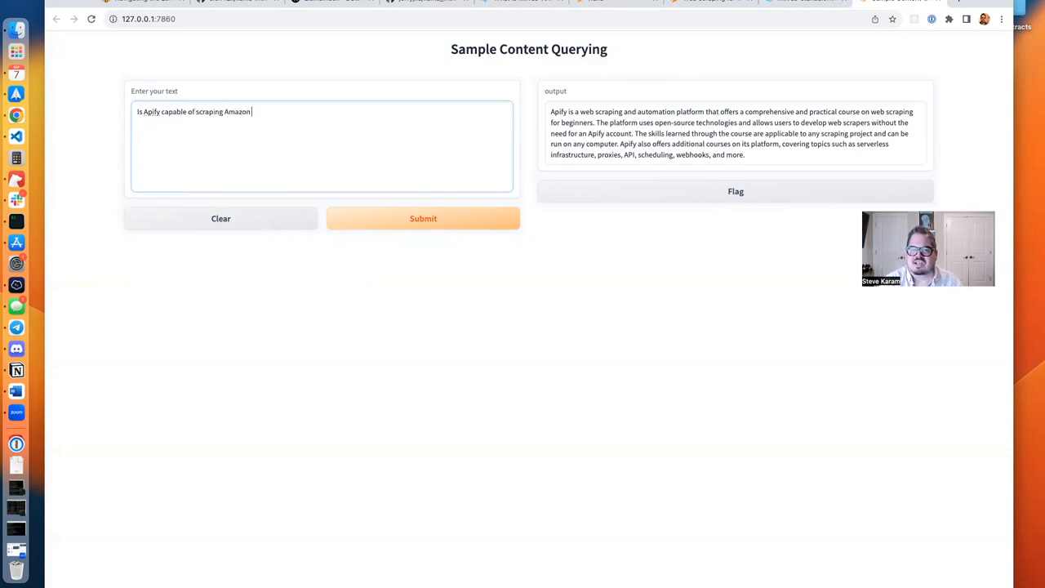
type("product")
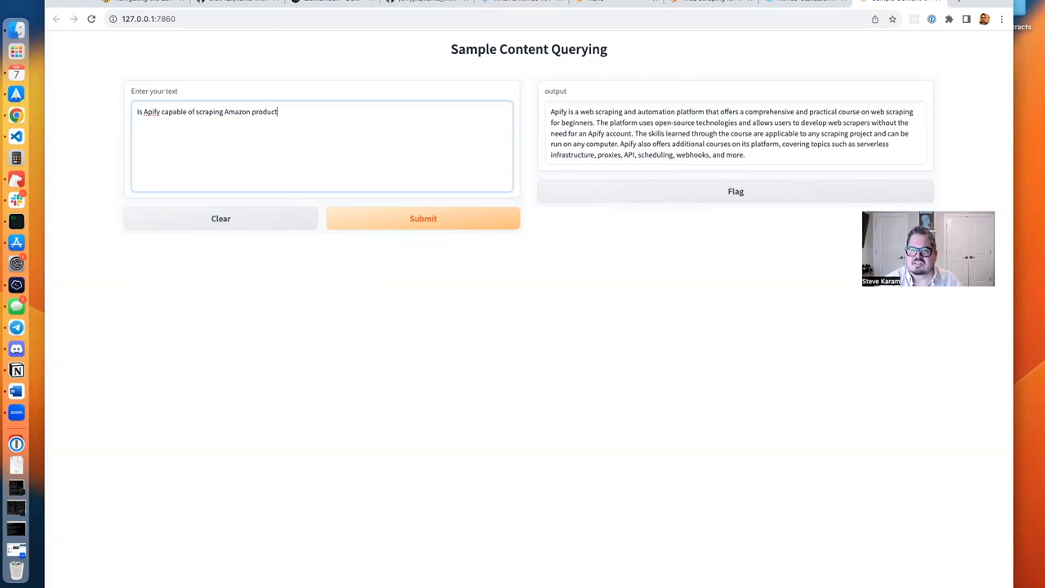
type("s?")
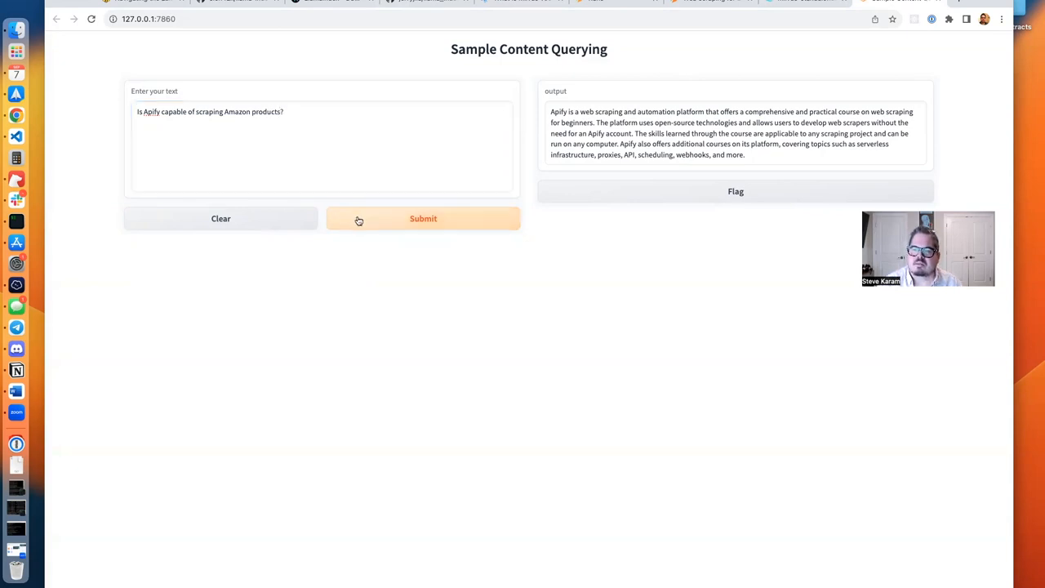
left_click(423, 218)
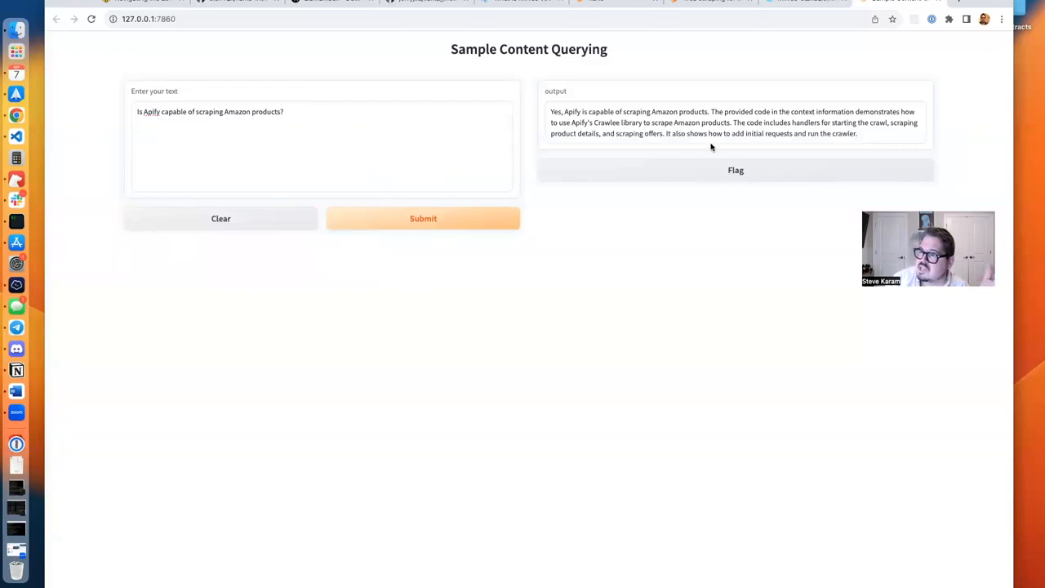
mouse_move(857, 120)
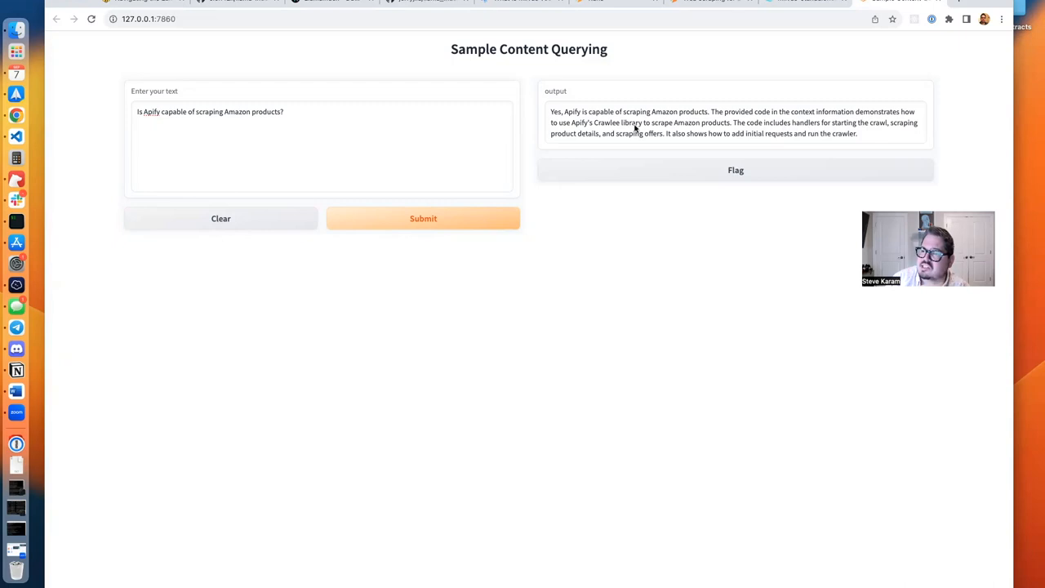
Step: Replace the question with "How do I scrape Amazon products with Apify?" and submit it
triple_click(210, 112)
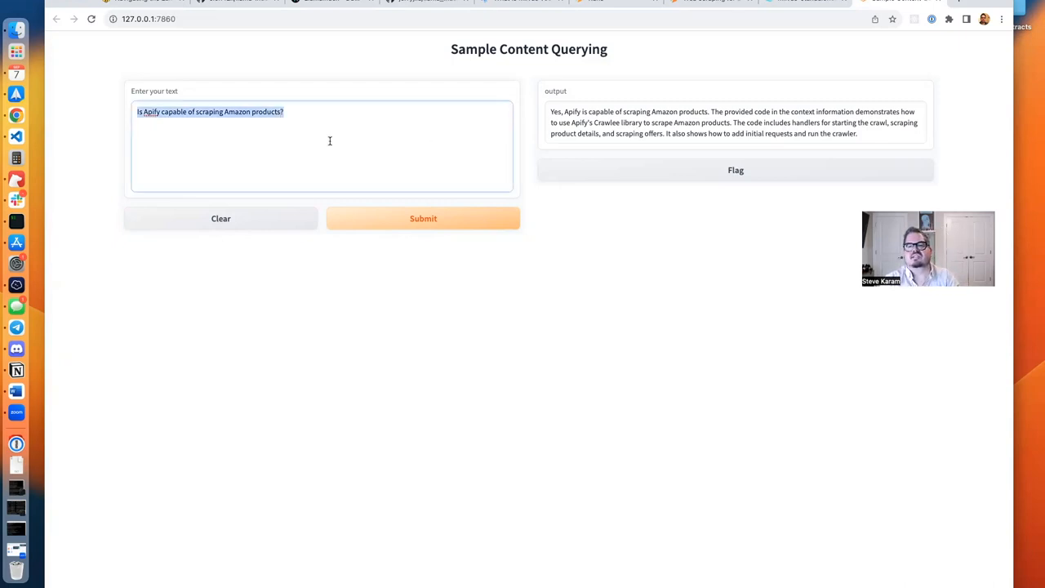
type("How do I scrape")
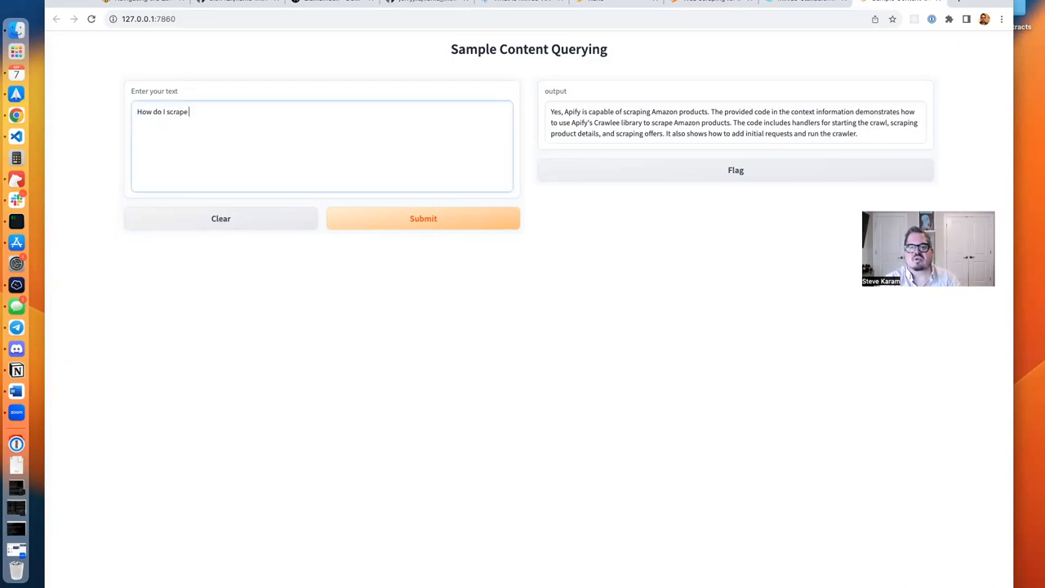
type("Amazon products with Apify?")
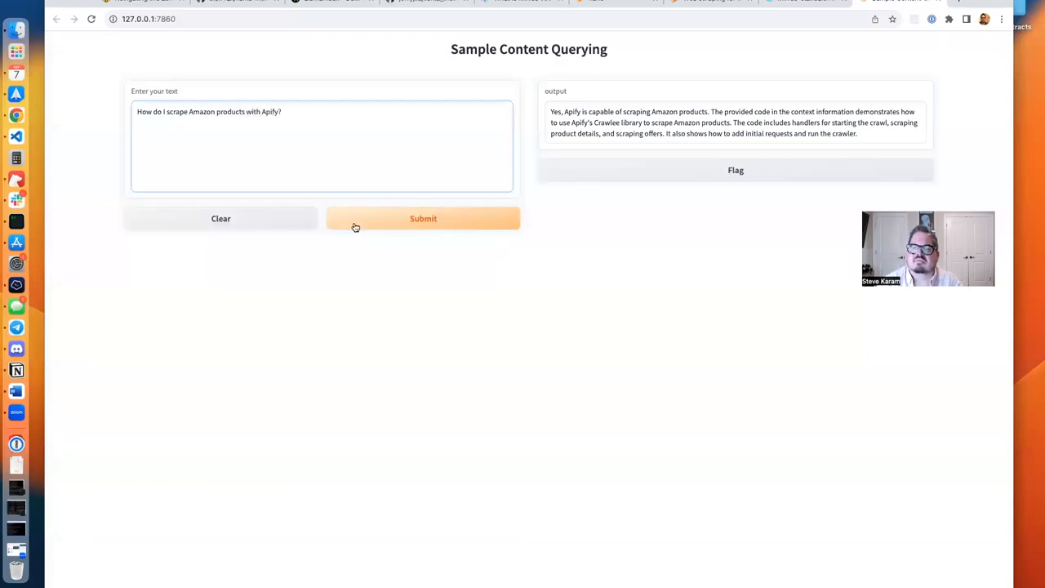
left_click(423, 217)
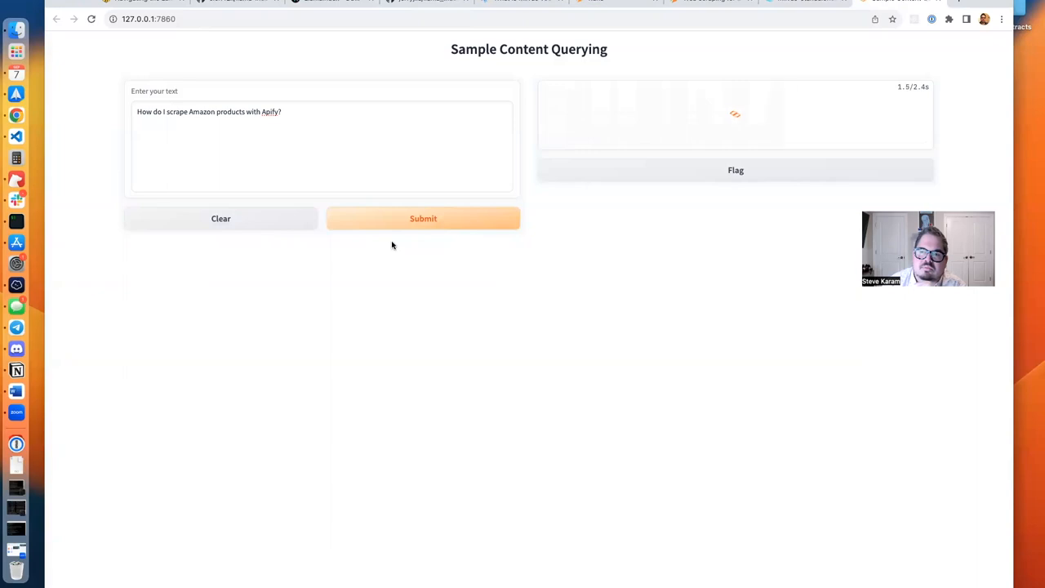
left_click(422, 218)
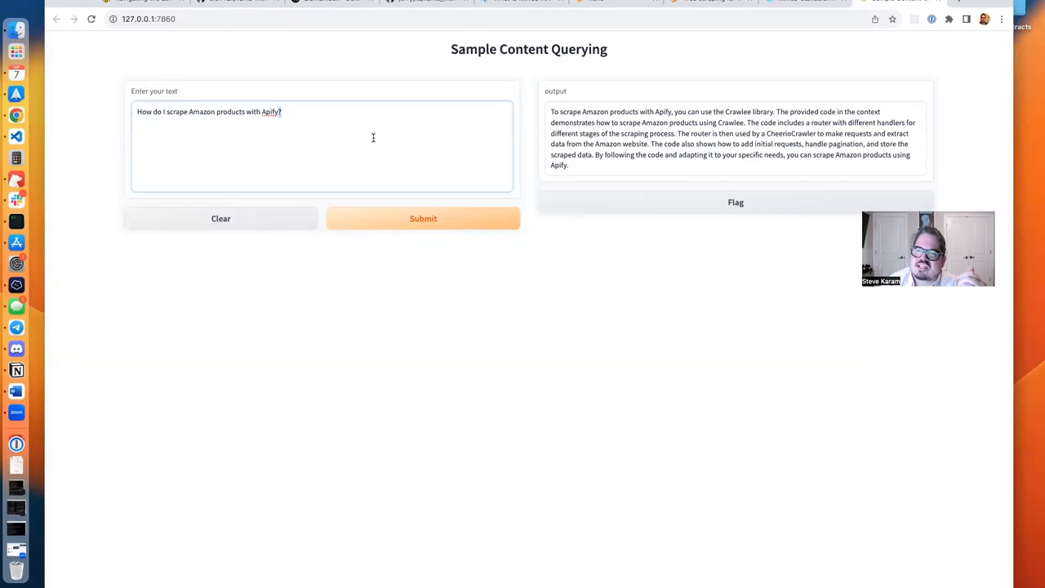
Step: Submit "Can Apify teach me how to play guitar?" and get a no
type("Can")
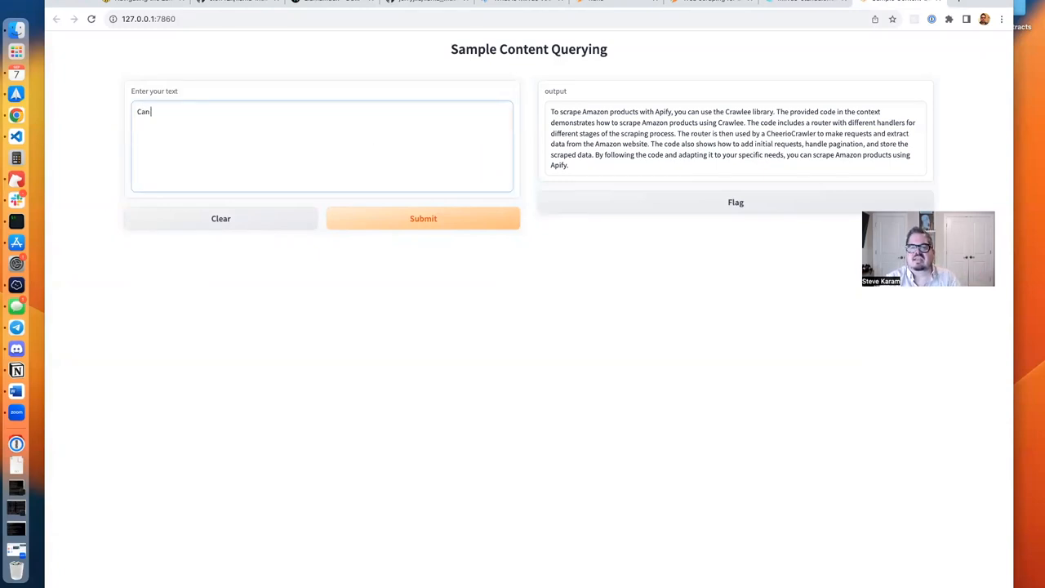
type("Apify teach me")
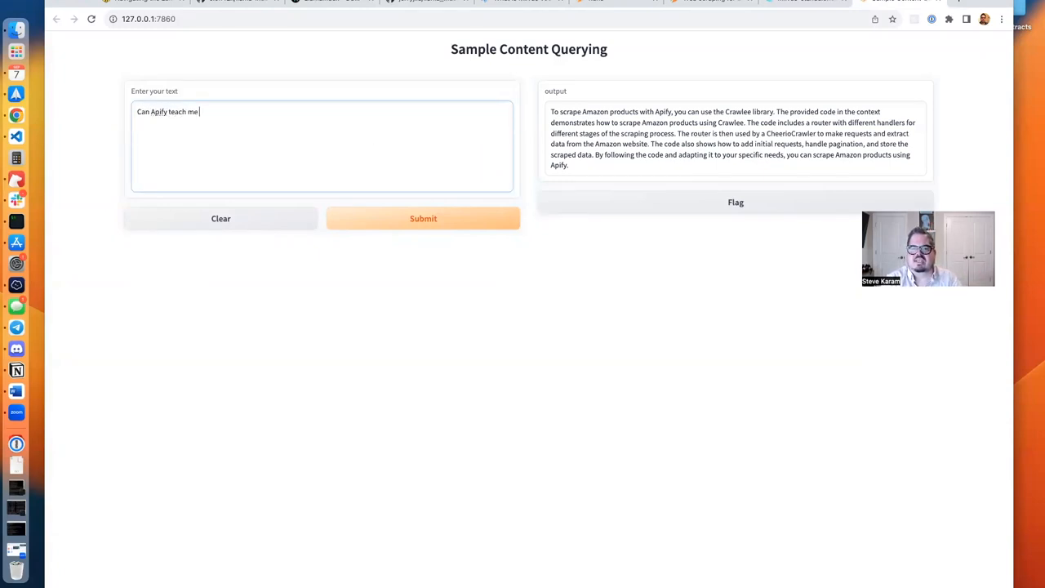
type("how to play guitar?")
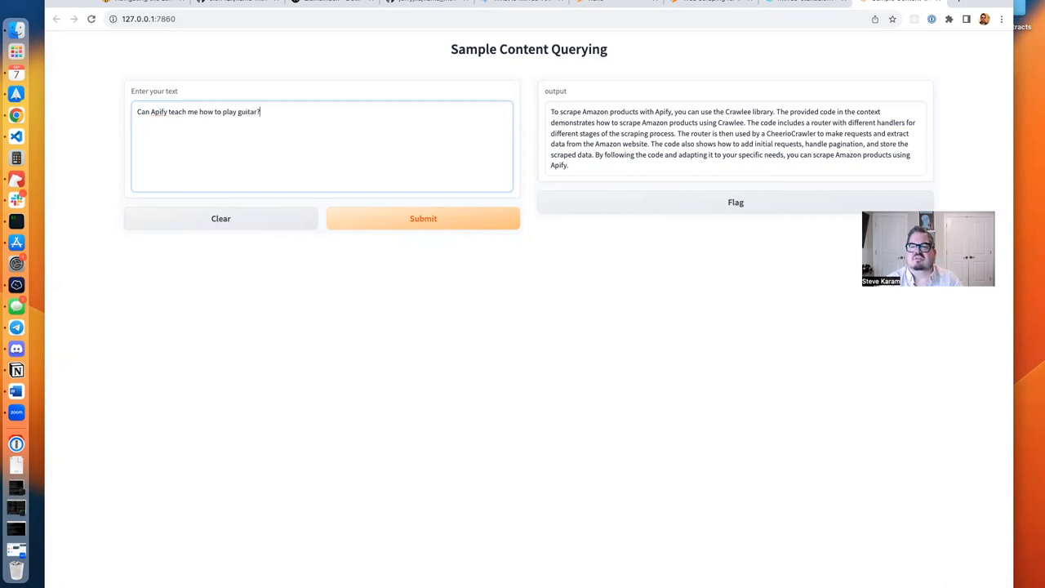
left_click(423, 218)
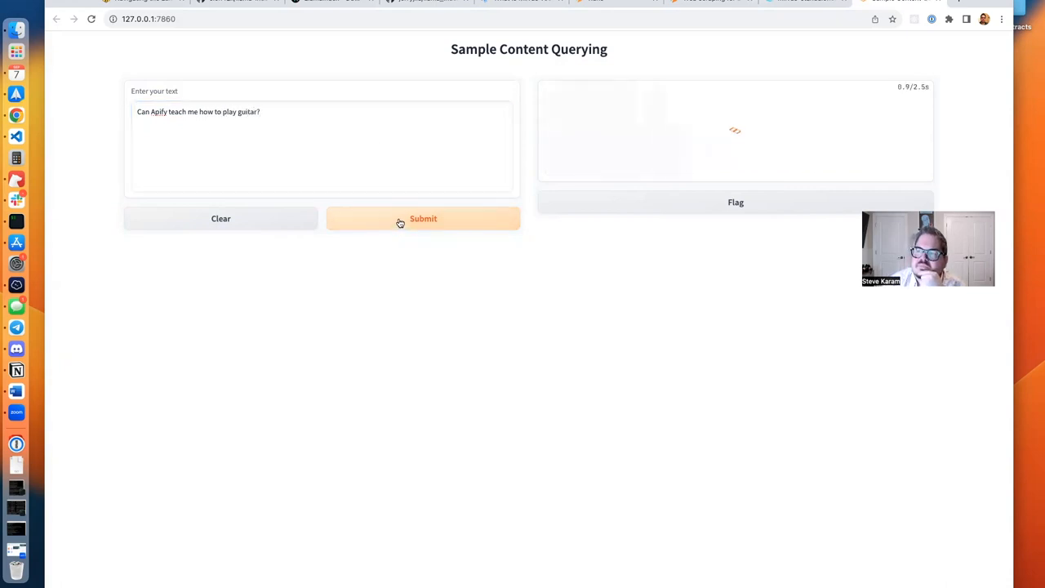
left_click(422, 218)
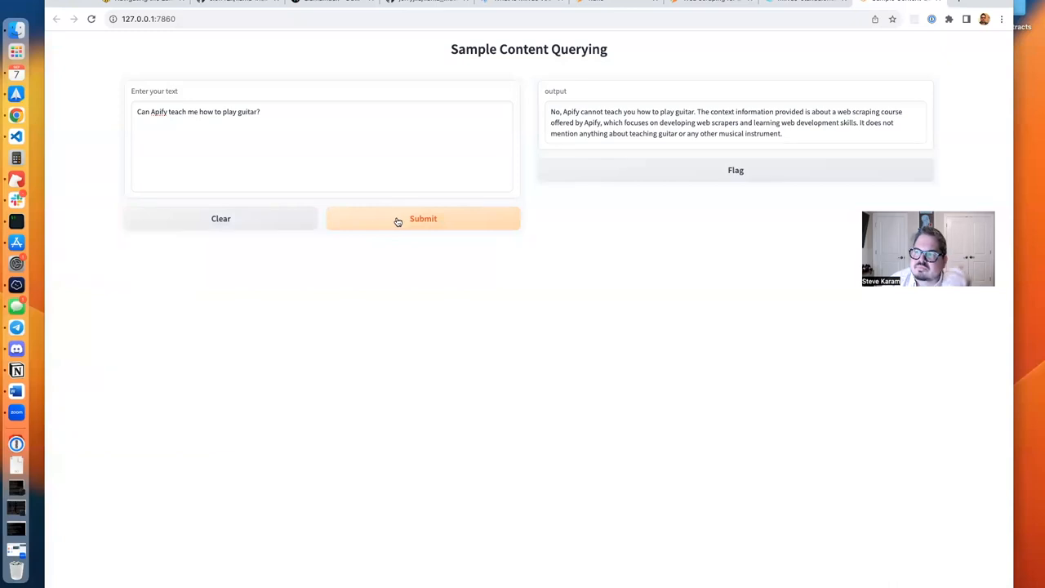